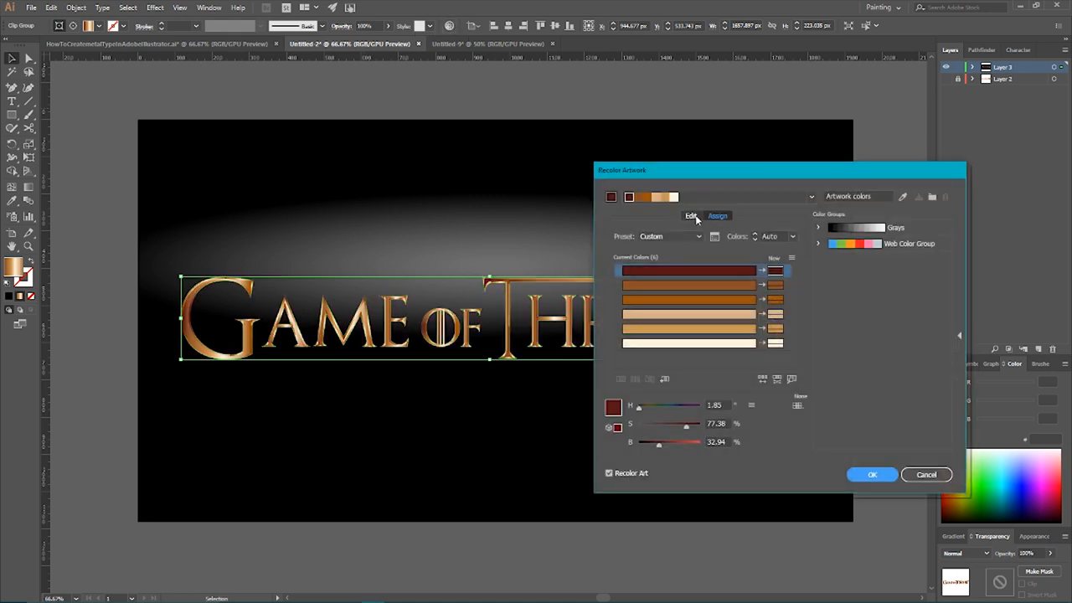
- Shift the copper gradient toward a redder hue on the Edit colour wheel and confirm Recolor Artwork
left_click(690, 215)
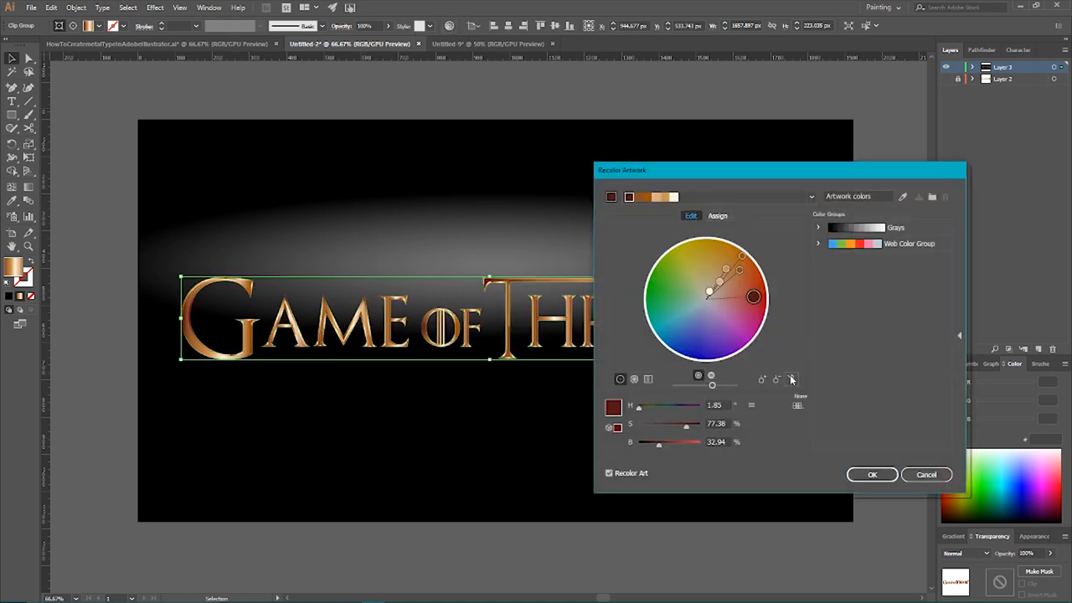
left_click_drag(752, 298, 755, 320)
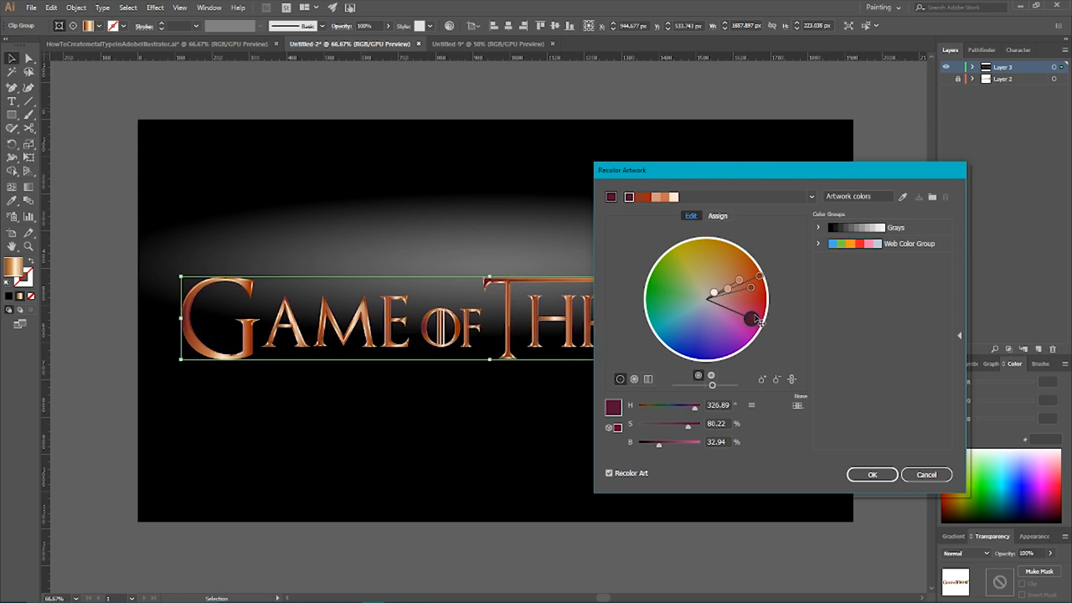
left_click(870, 474)
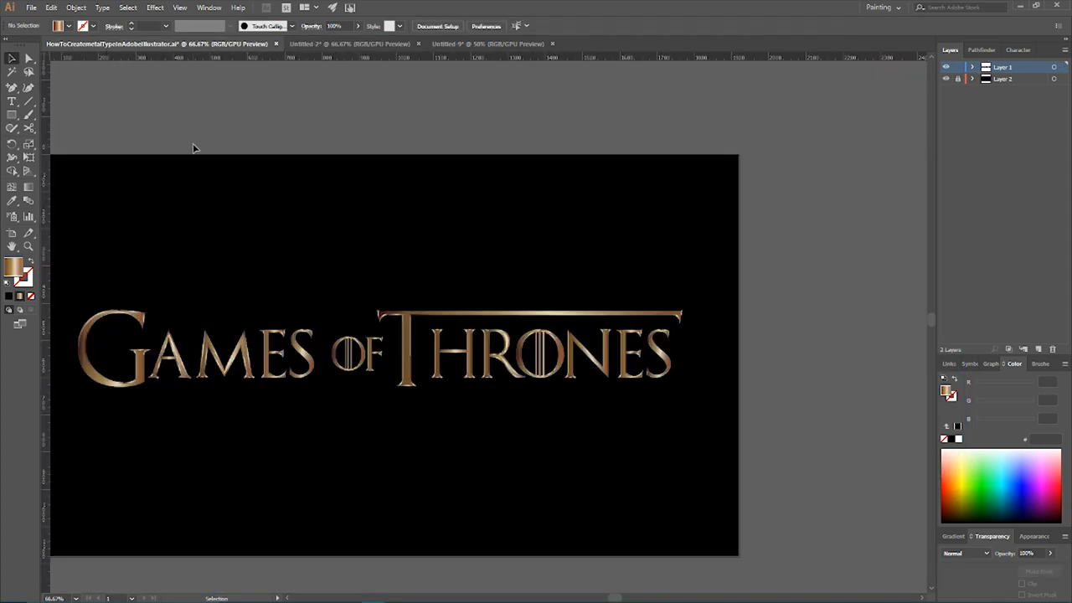
mouse_move(273, 120)
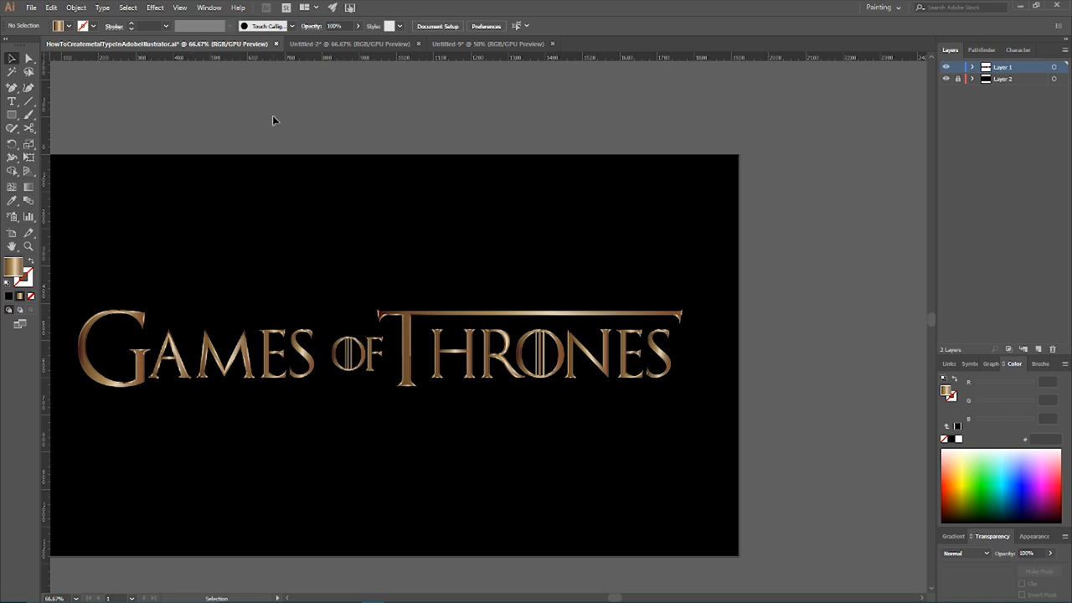
- Switch to the Untitled-5 document holding the plain black title between guides
left_click(487, 44)
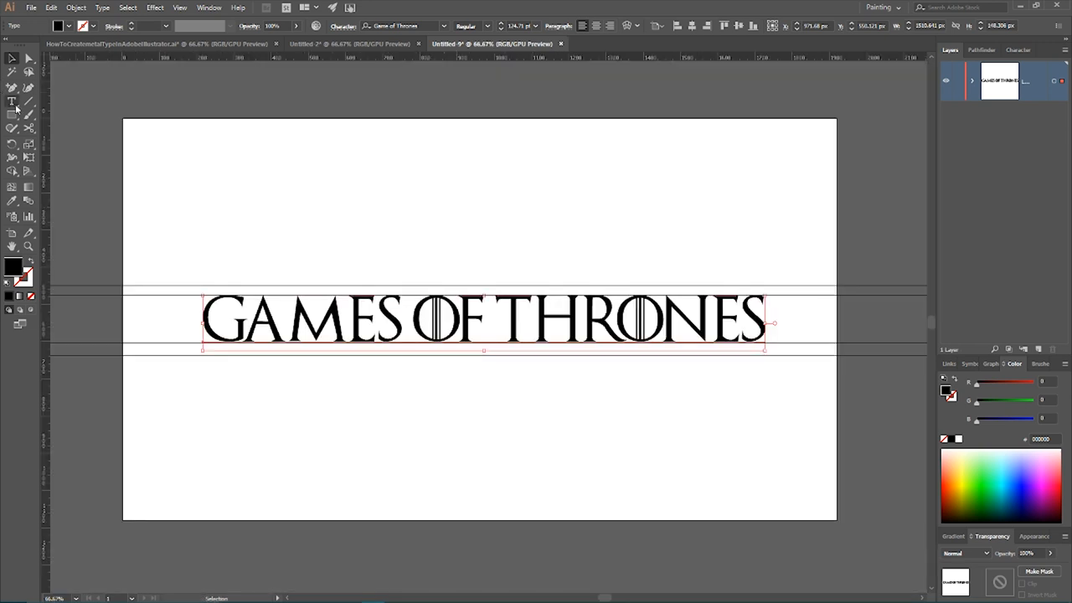
- With the Touch Type Tool, scale the initial G up taller than the other letters
left_click(12, 102)
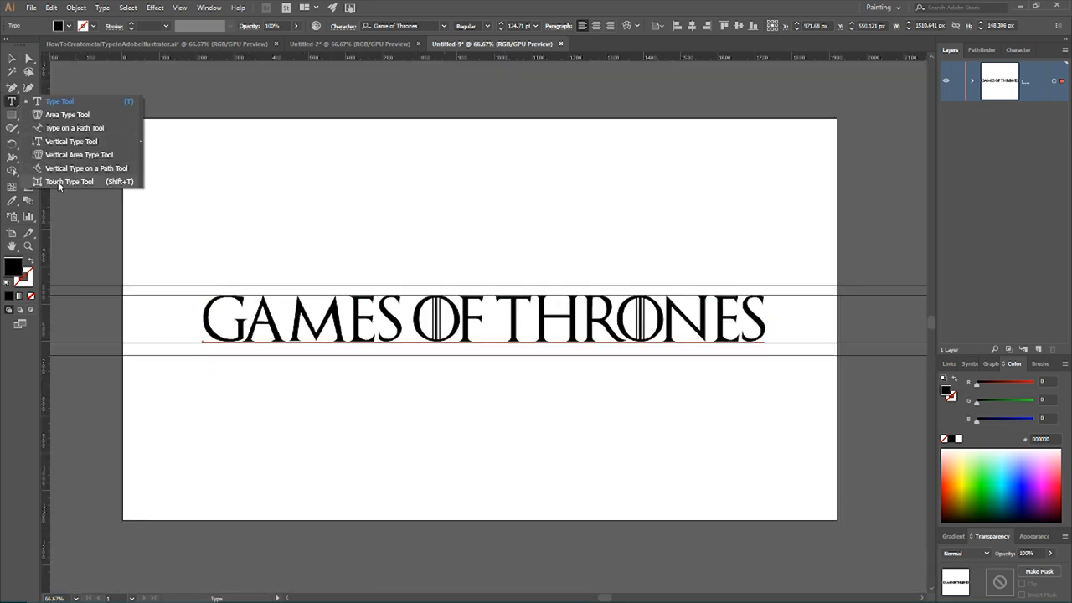
left_click(71, 181)
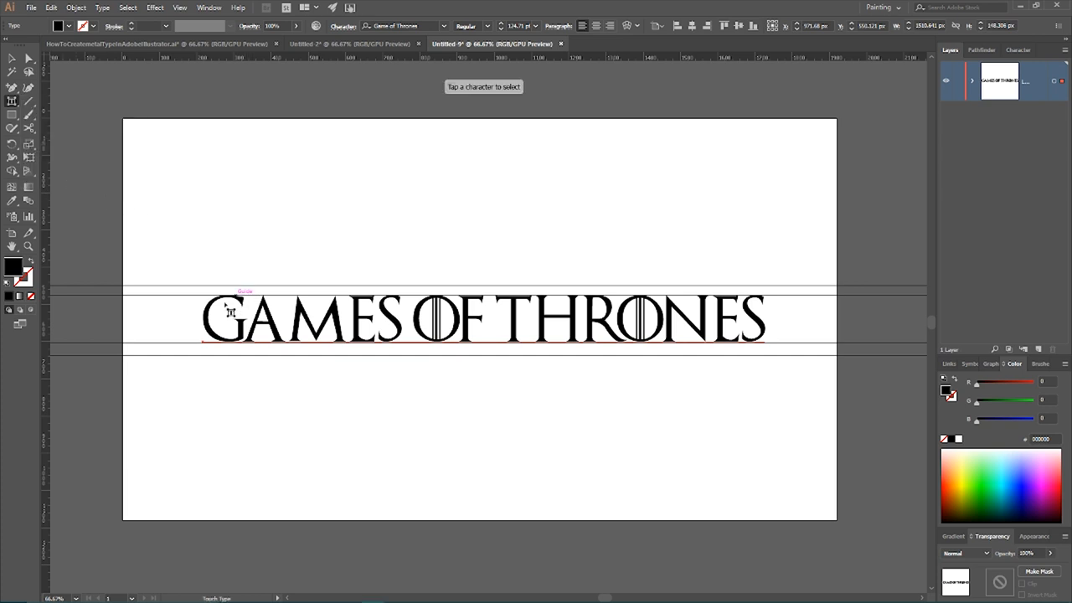
key("Shift+T")
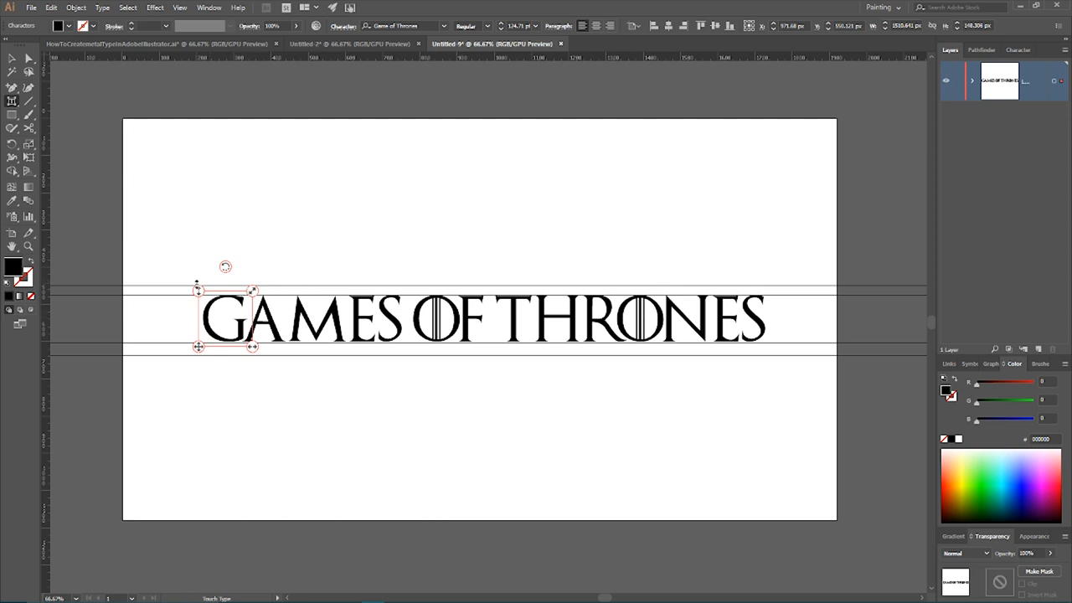
mouse_move(194, 335)
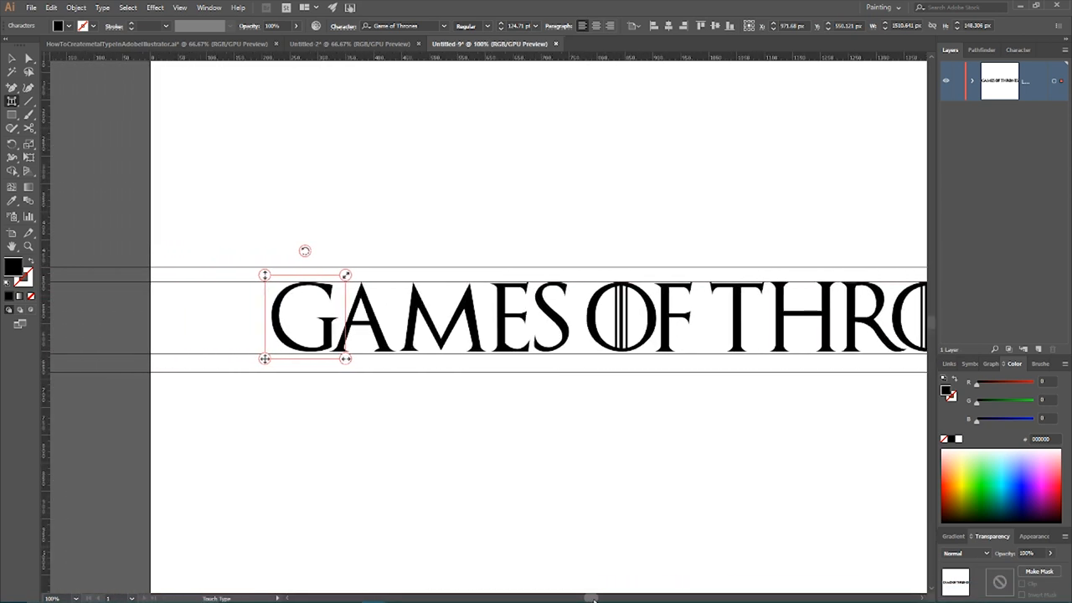
left_click_drag(344, 275, 352, 272)
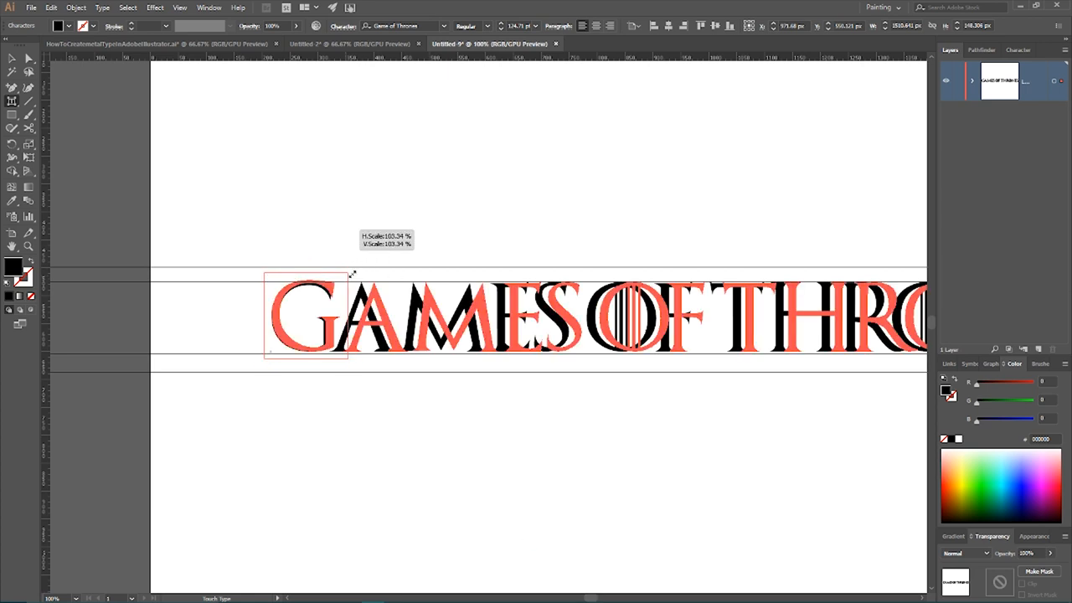
left_click_drag(350, 275, 367, 258)
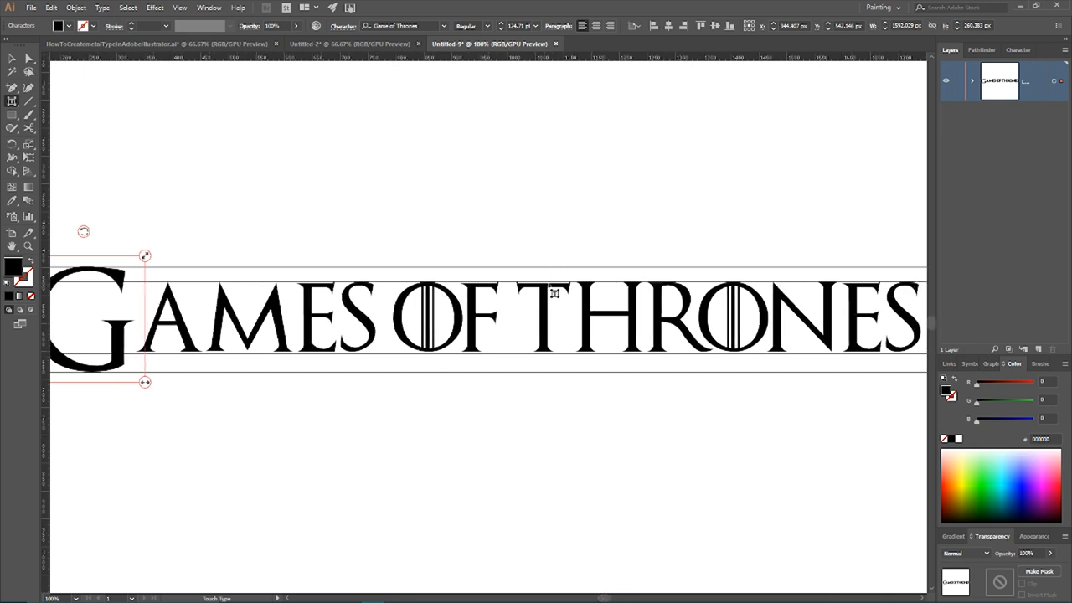
- Select the next character of the title to resize with the Touch Type Tool
left_click(427, 318)
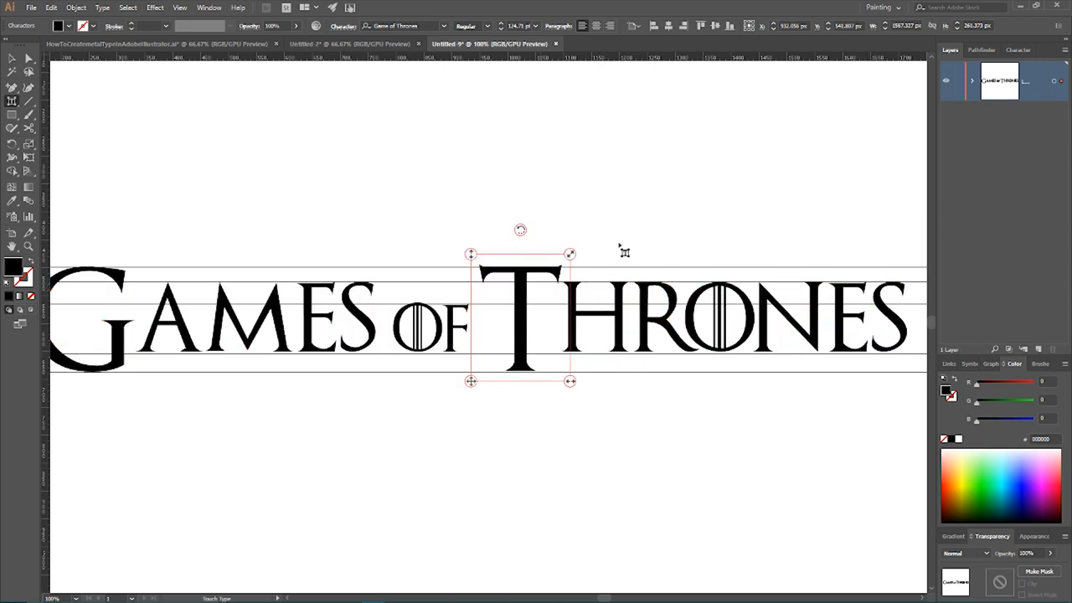
mouse_move(194, 213)
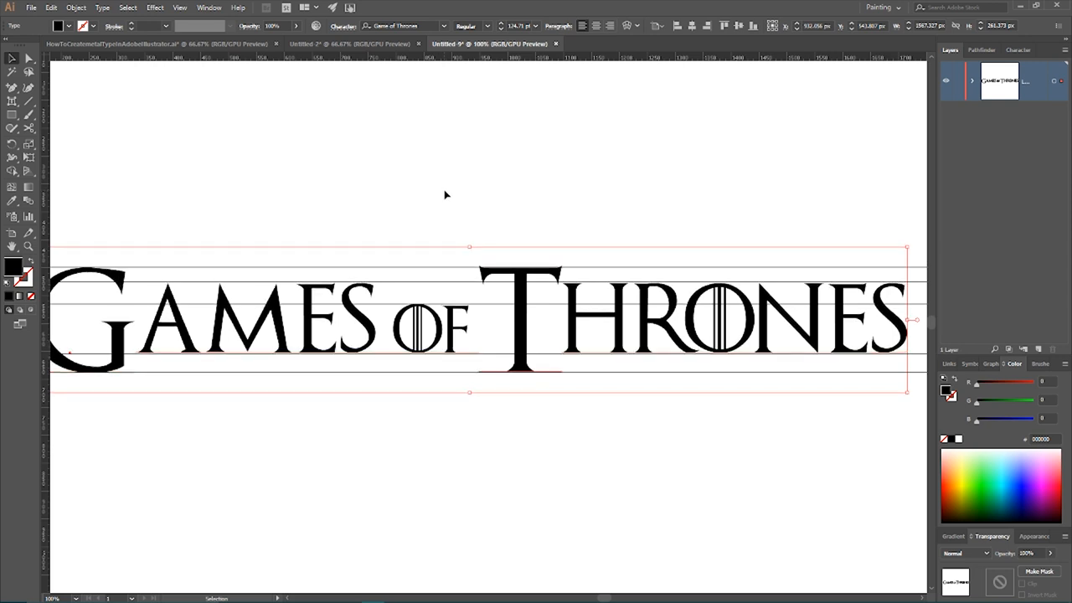
mouse_move(452, 199)
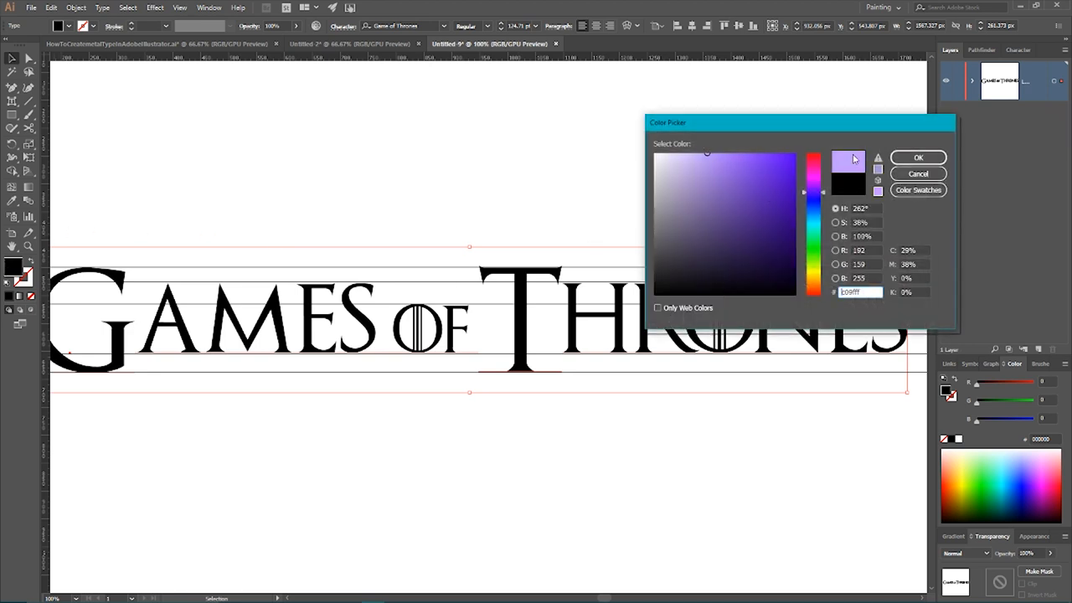
- Confirm the light purple fill and convert the selected title into outlines via Type > Create Outlines
left_click(917, 158)
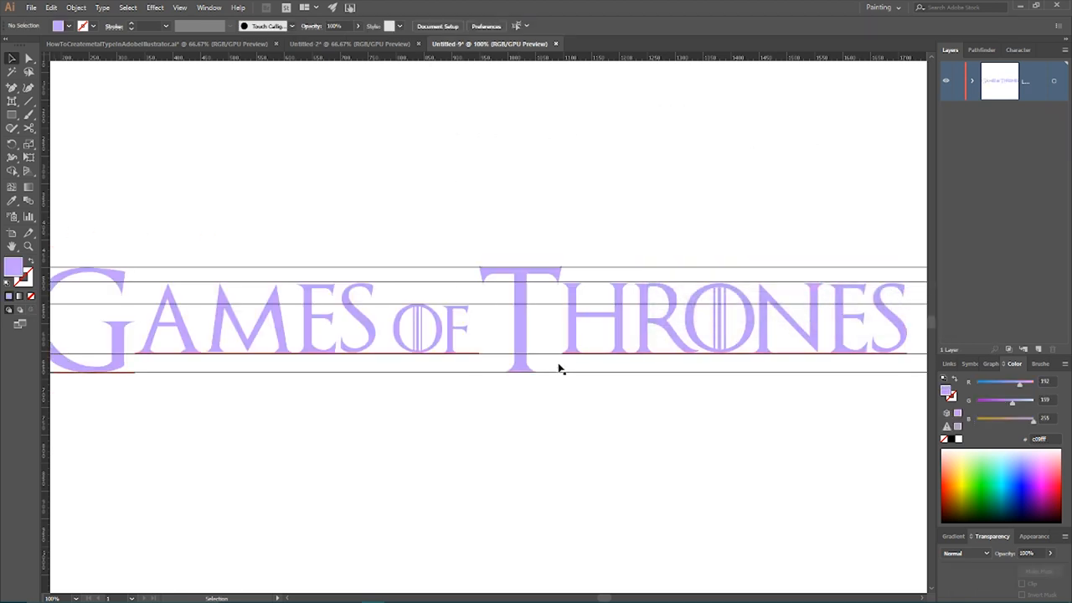
left_click(73, 7)
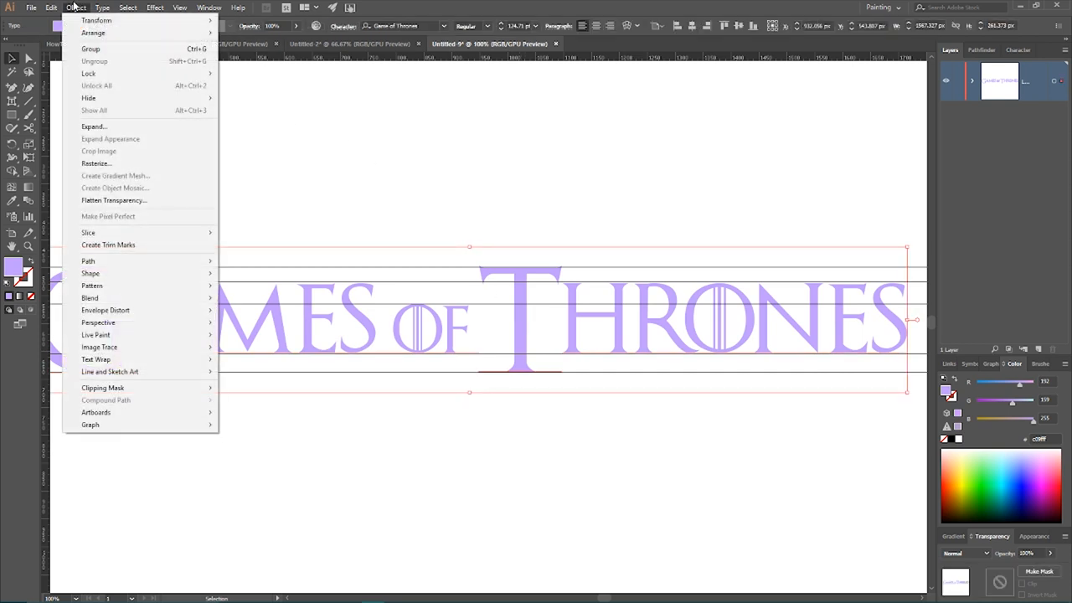
left_click(102, 6)
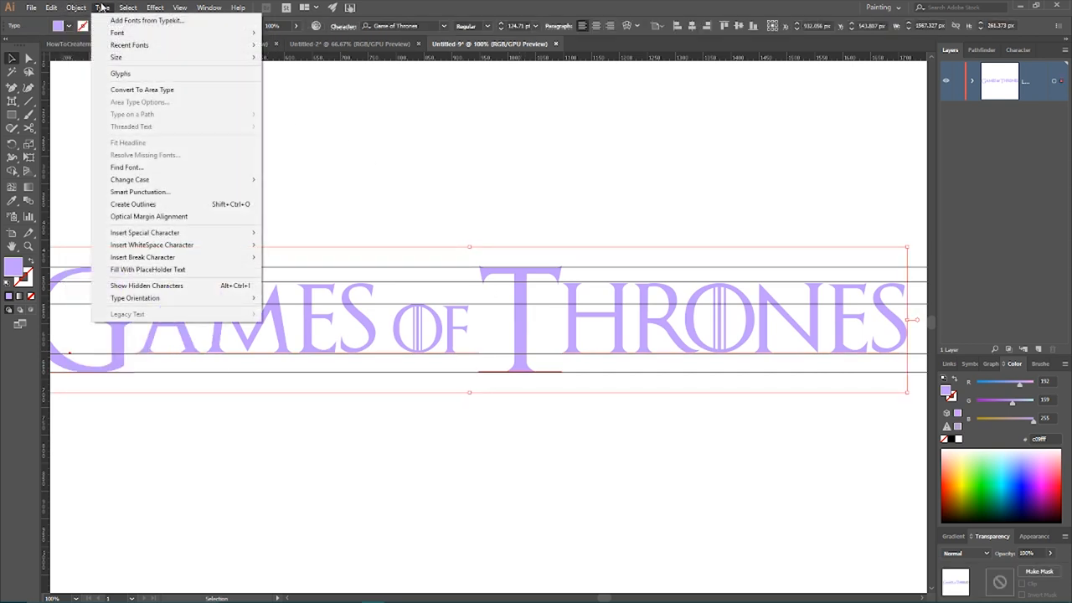
mouse_move(161, 191)
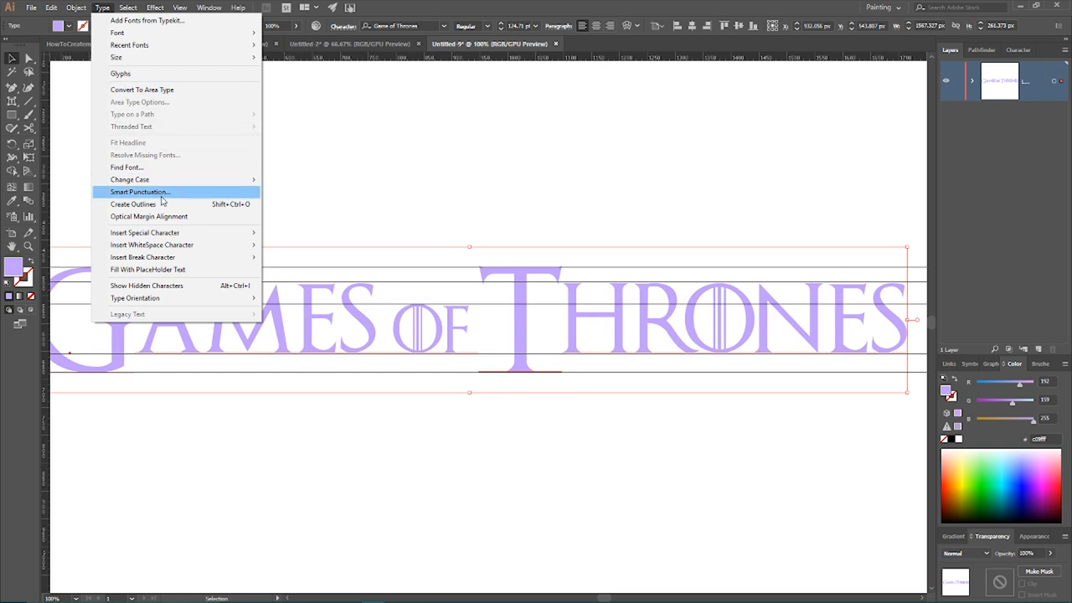
left_click(132, 204)
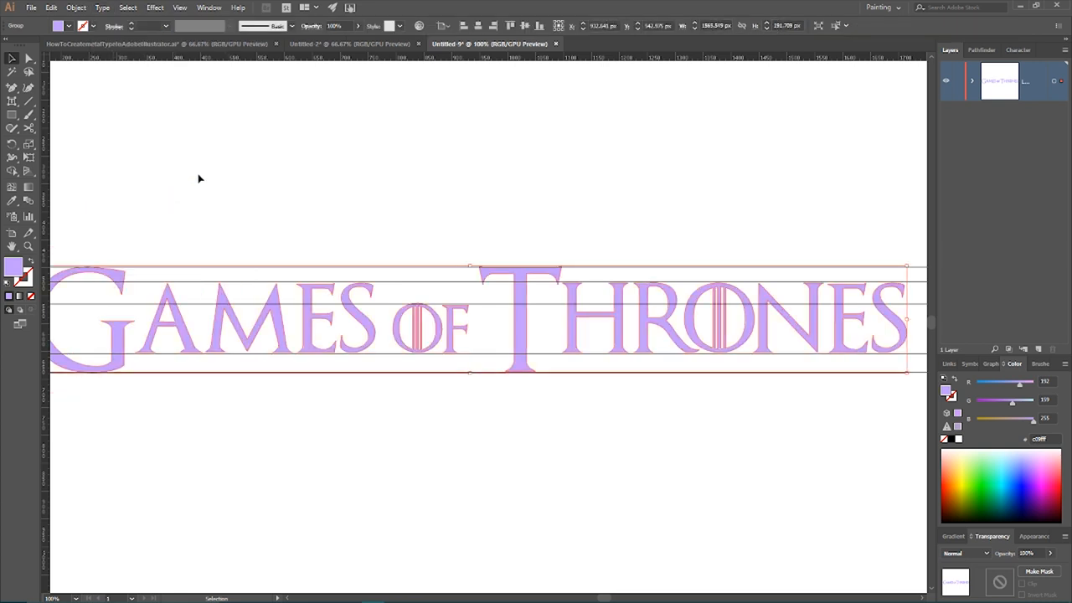
mouse_move(511, 218)
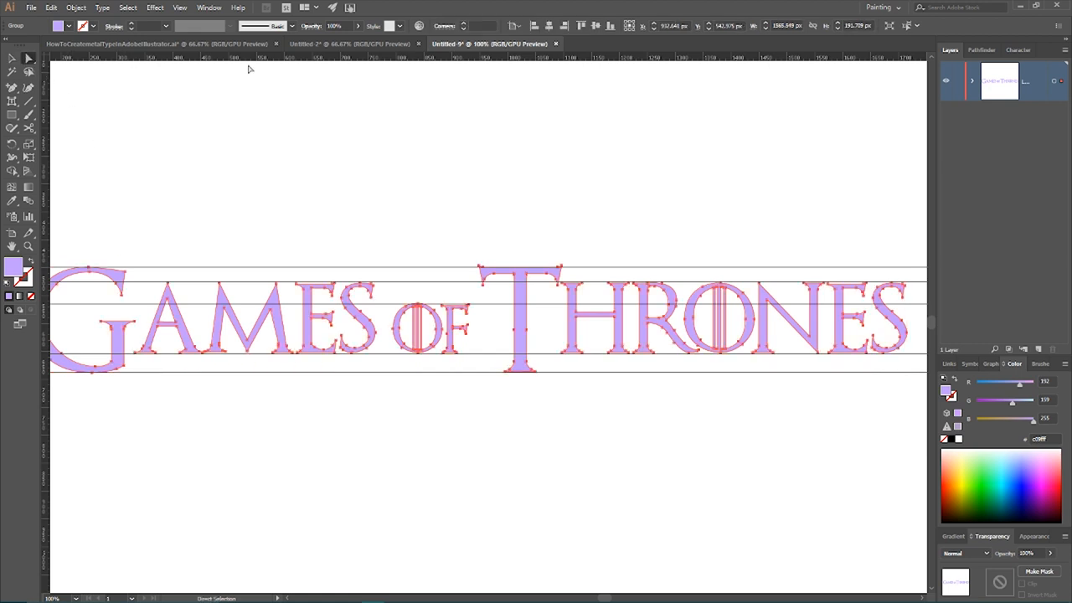
mouse_move(558, 223)
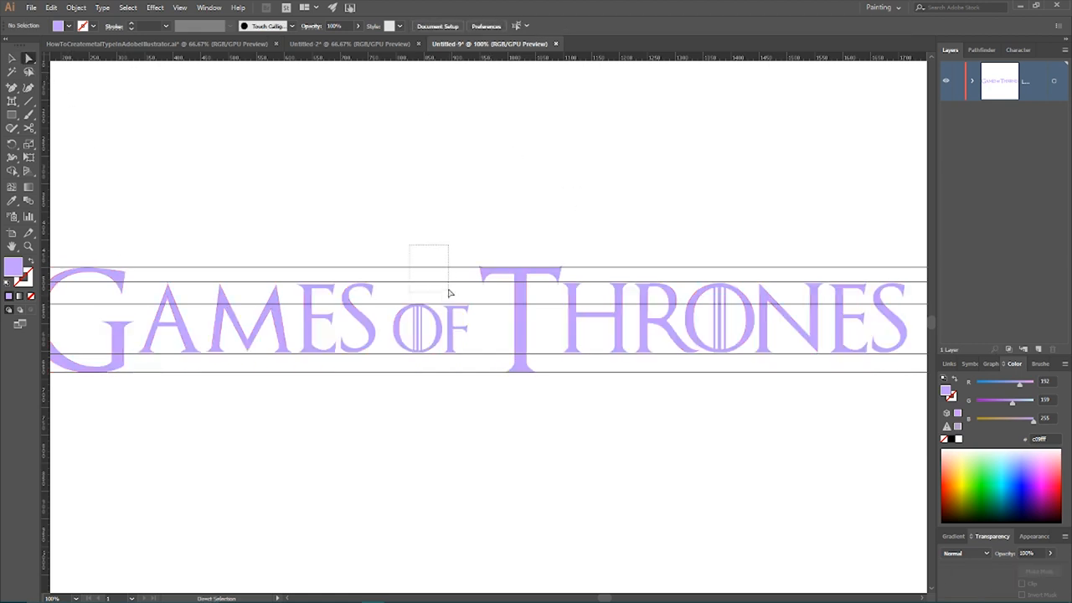
- Begin reshaping the outlined T of THRONES from the menu bar command
left_click(178, 7)
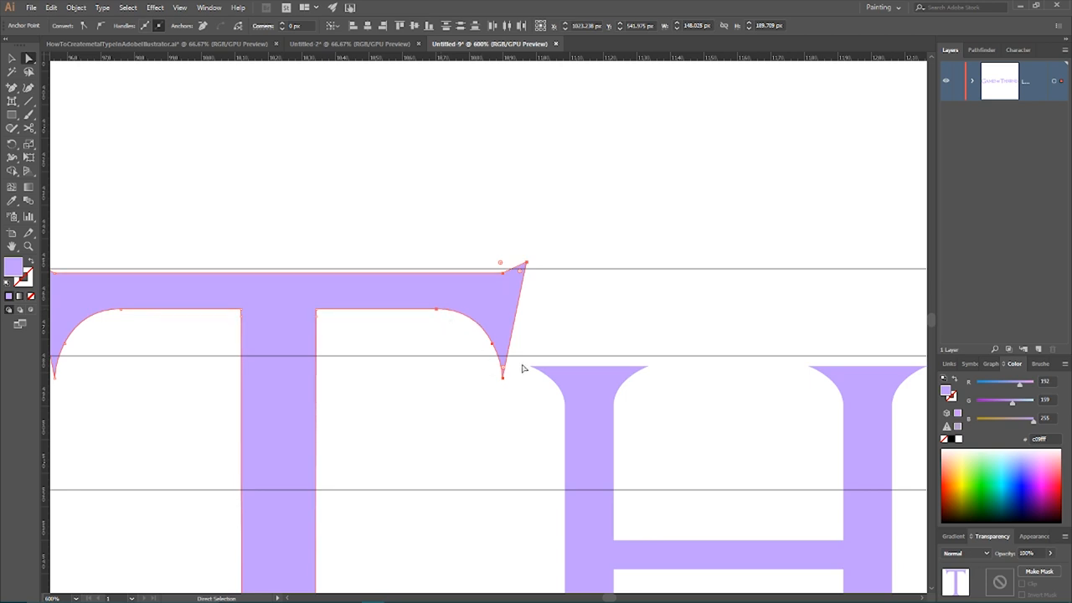
mouse_move(511, 282)
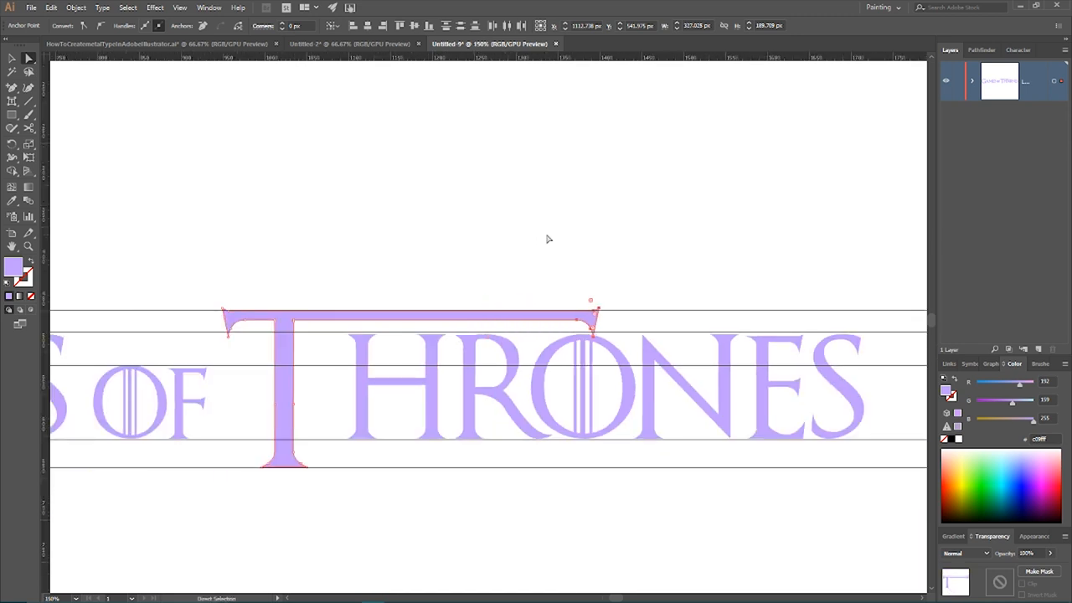
- Drag the T's base anchors outward into a flared, pointed serif
left_click_drag(595, 317, 719, 316)
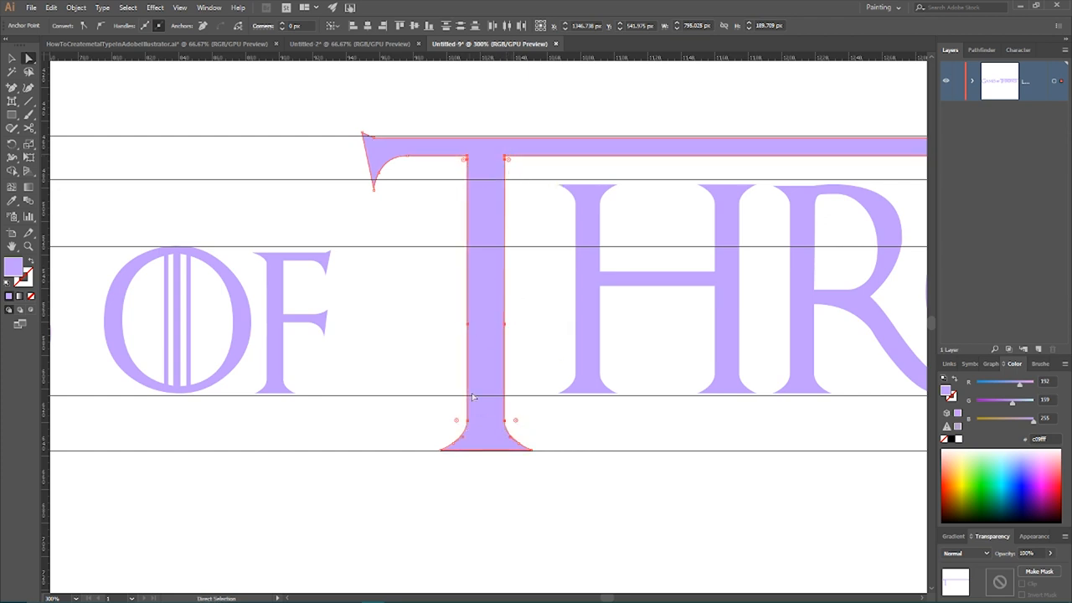
mouse_move(110, 228)
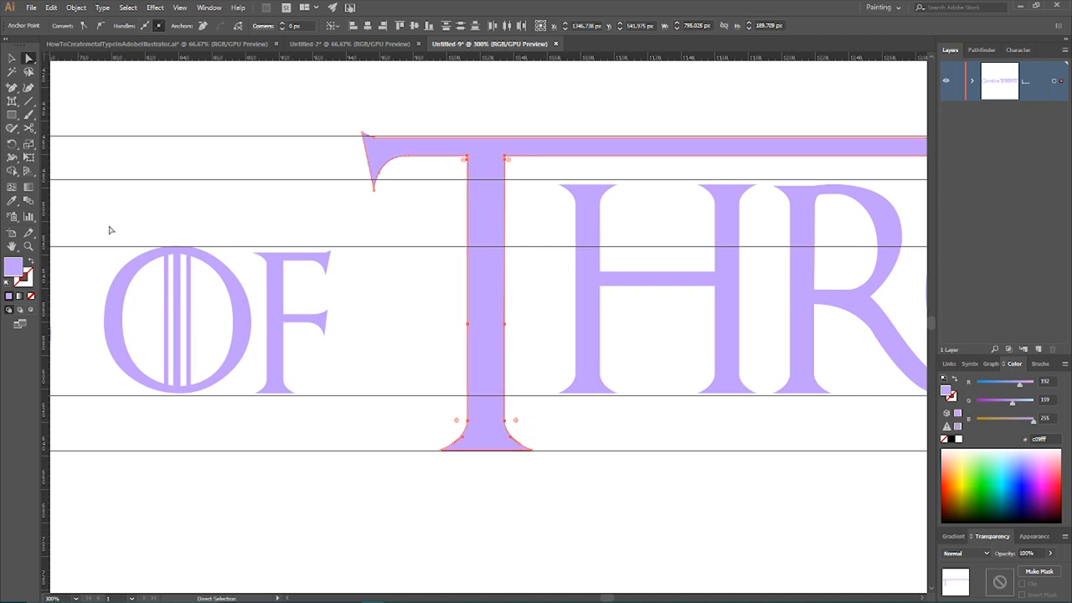
- Scale the large T of THRONES narrower with the Selection tool to fit the other letters
left_click(11, 148)
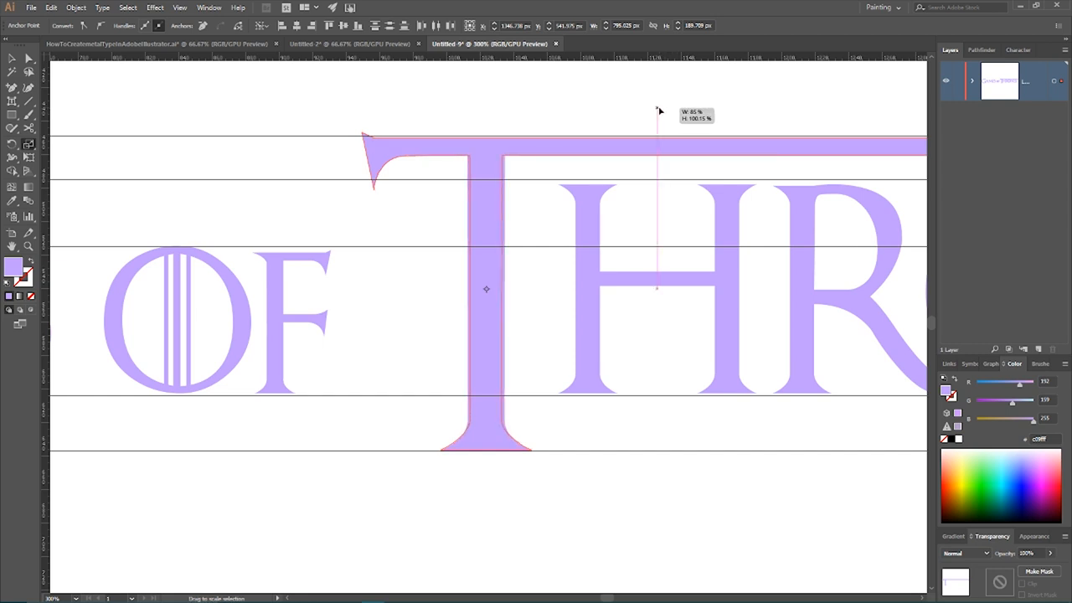
left_click_drag(656, 110, 633, 111)
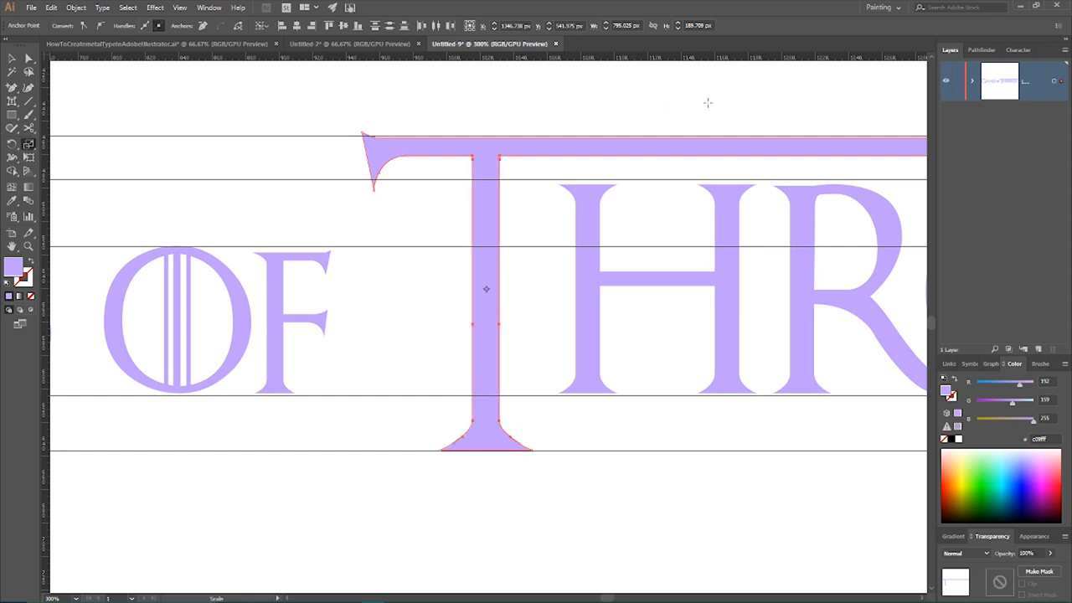
mouse_move(633, 107)
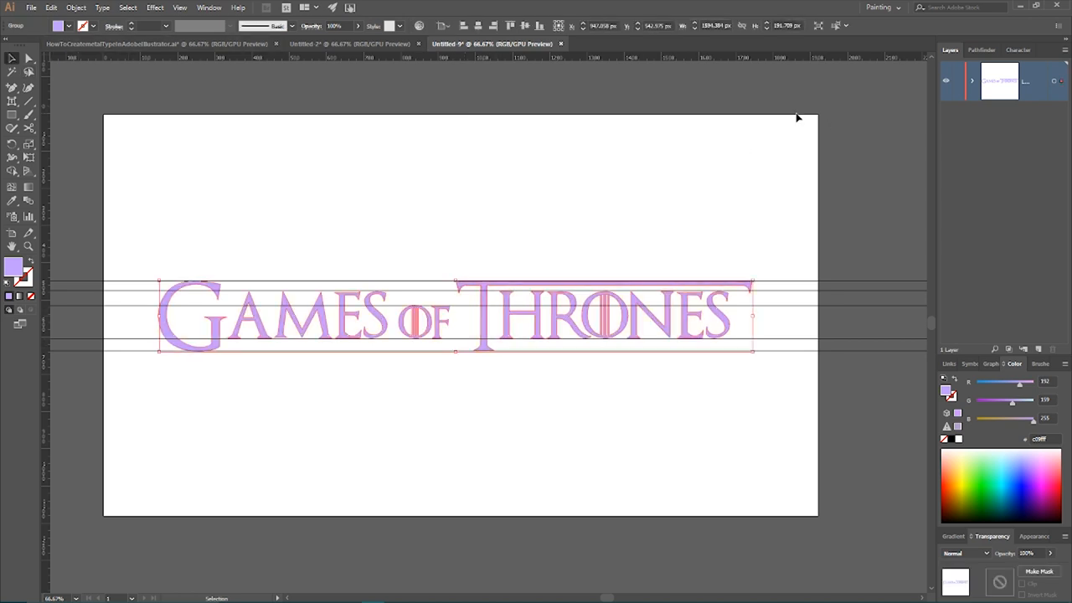
mouse_move(1042, 349)
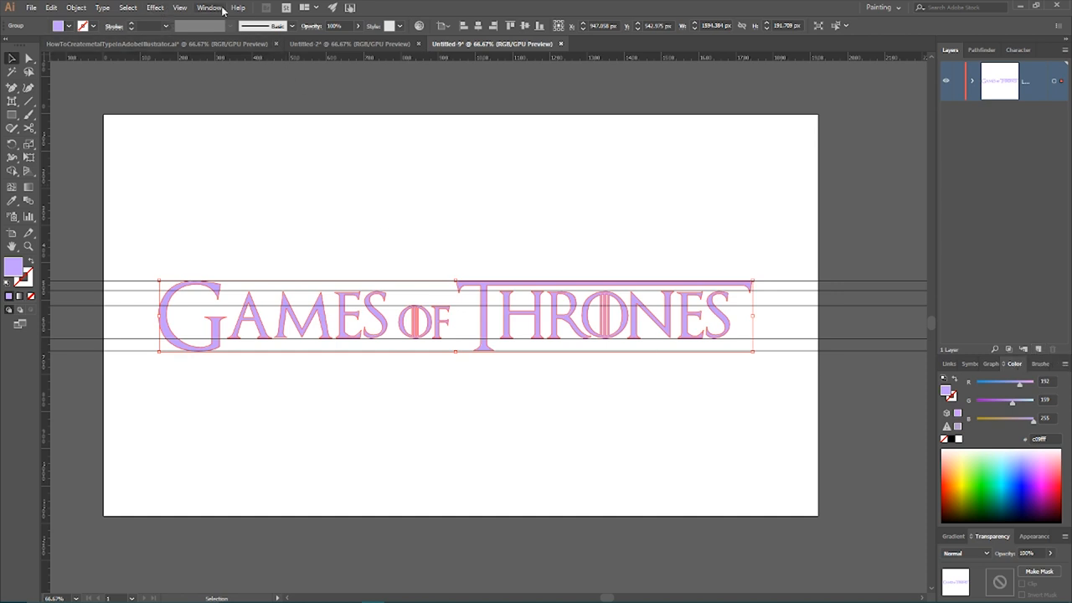
- Show the Layers panel and duplicate the layer holding the logotype
left_click(203, 8)
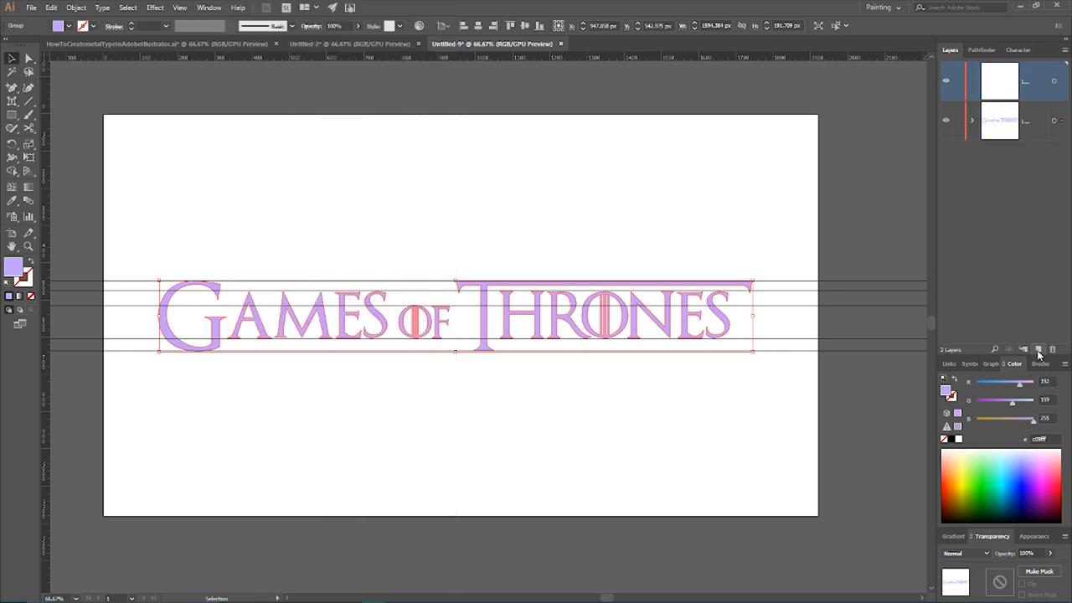
left_click(1042, 348)
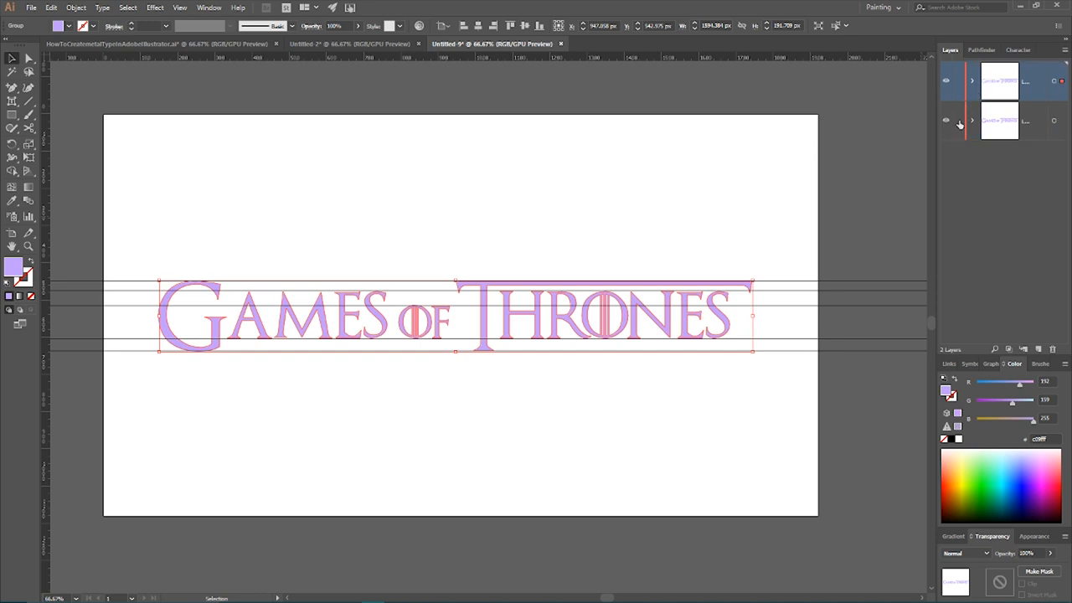
mouse_move(961, 120)
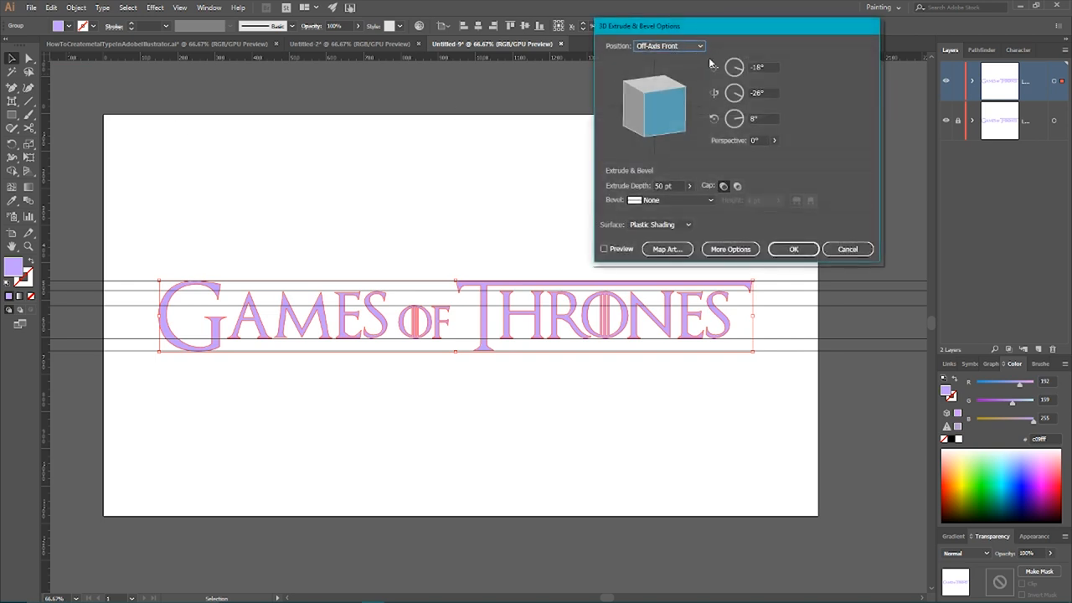
- In Extrude & Bevel, set Position Front and Bevel Cove, preview, and apply
left_click(666, 47)
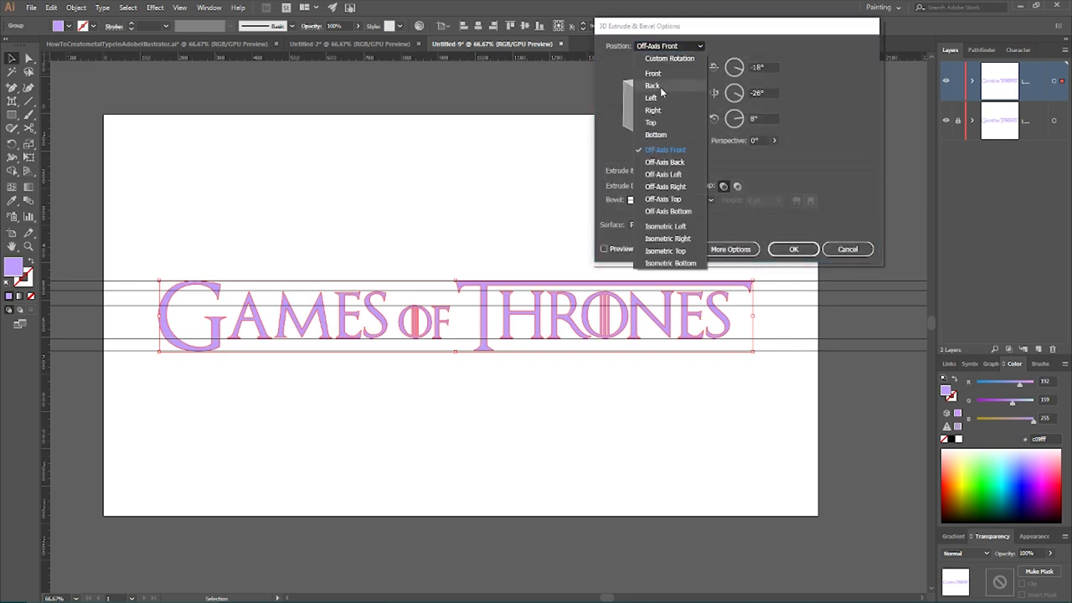
left_click(653, 73)
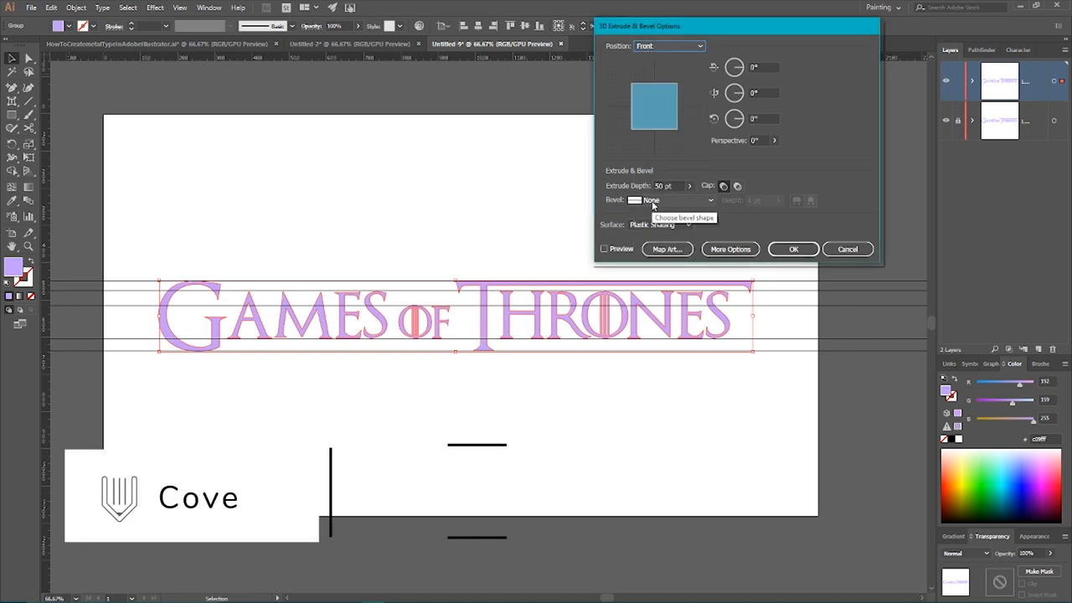
left_click(710, 199)
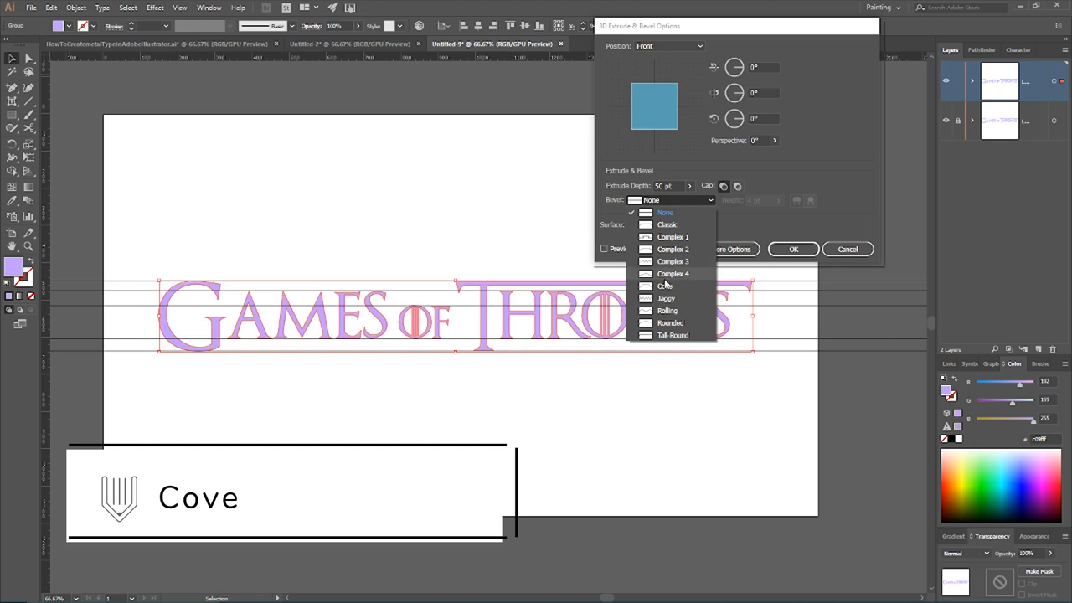
left_click(663, 285)
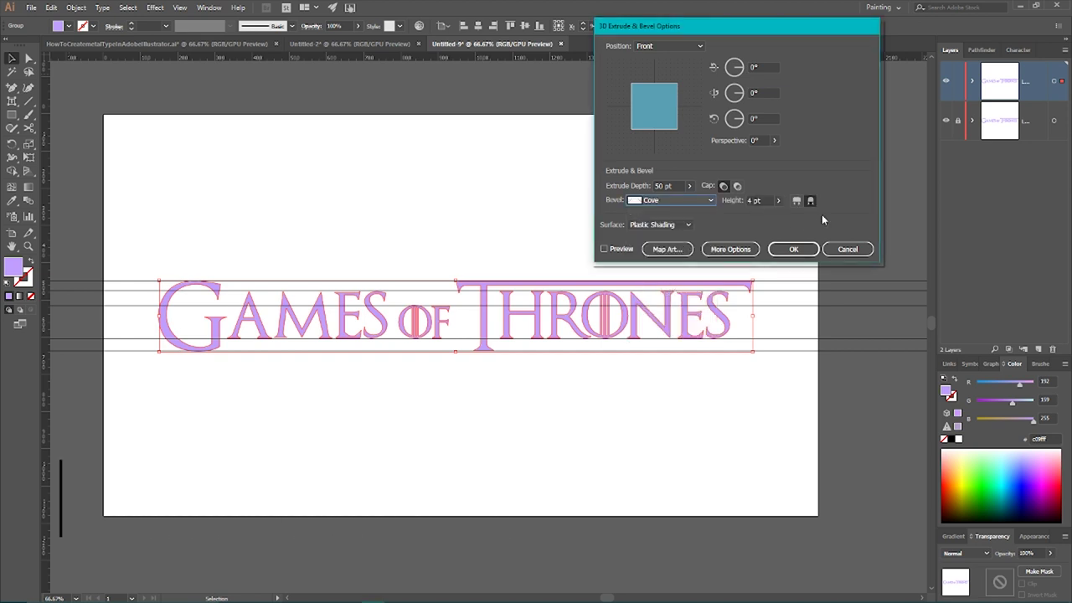
left_click(603, 261)
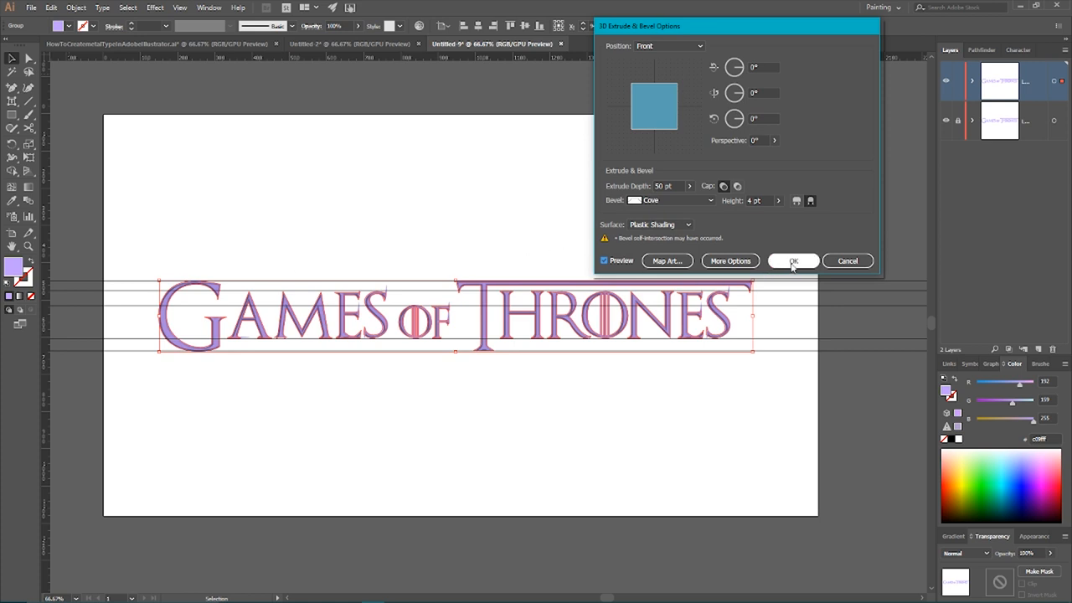
left_click(792, 262)
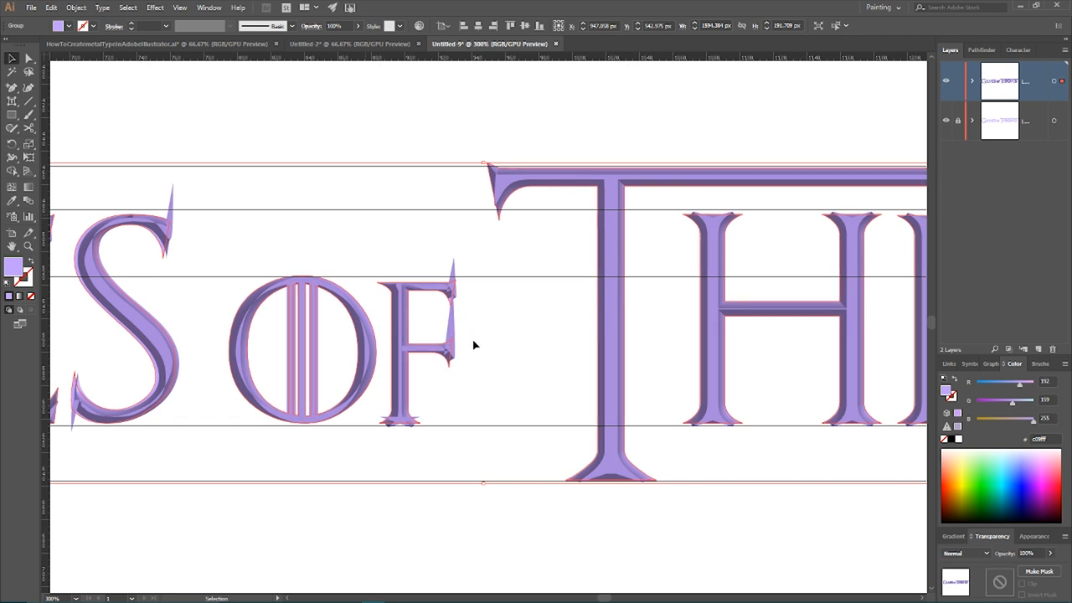
mouse_move(466, 343)
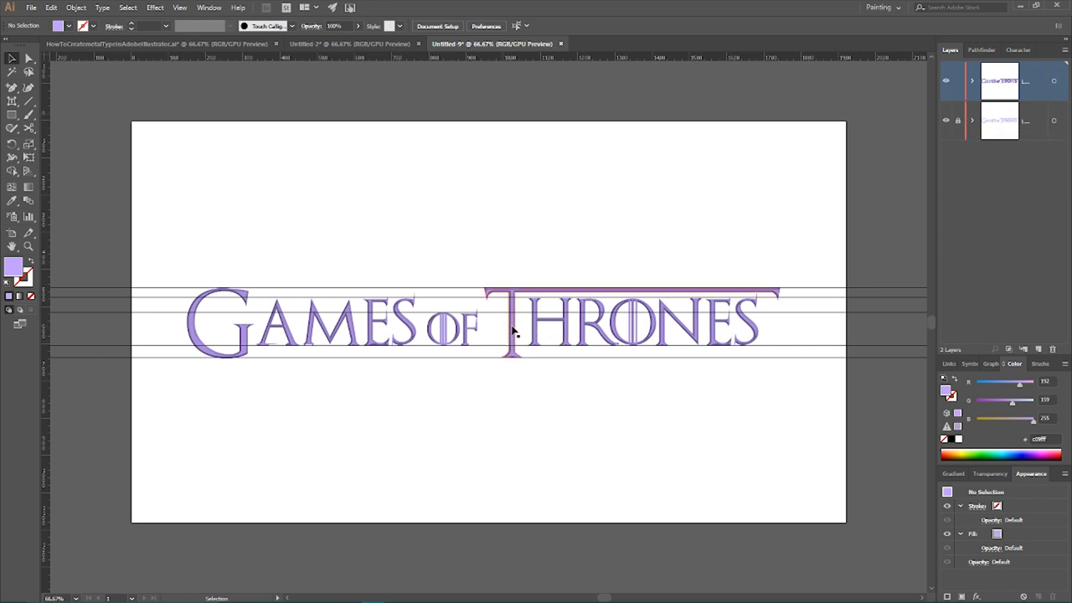
- Expand the selected 3D logotype's appearance into ordinary editable shapes via Object > Expand Appearance
left_click(515, 331)
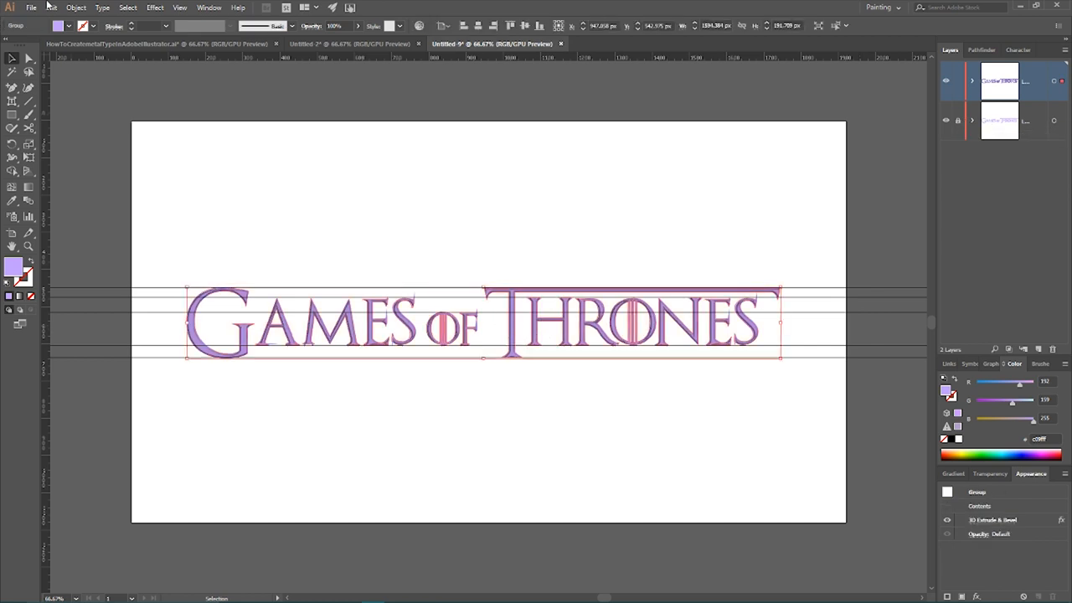
left_click(74, 10)
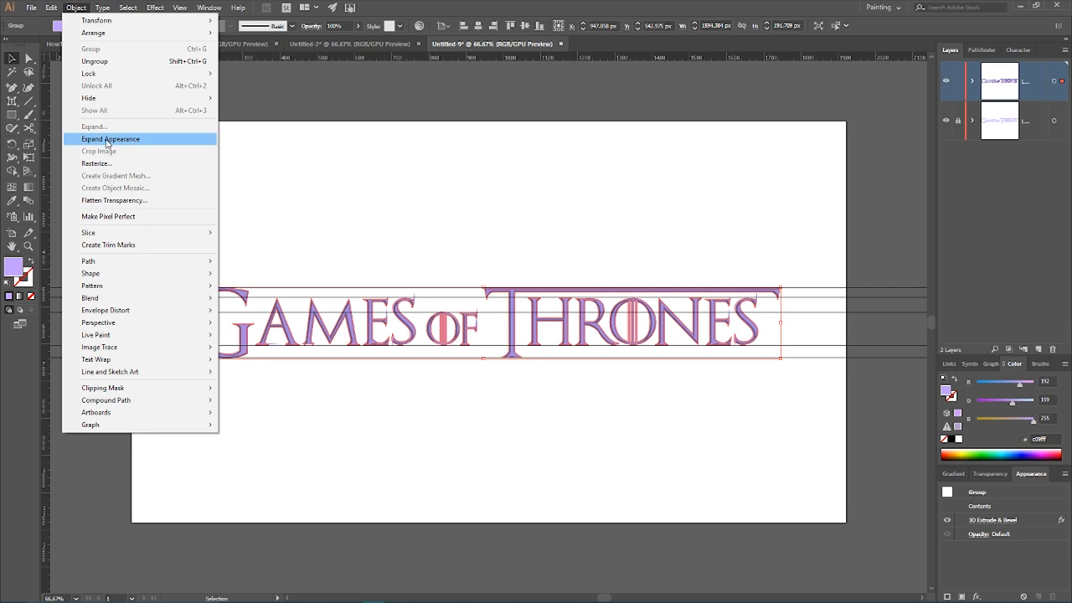
left_click(110, 137)
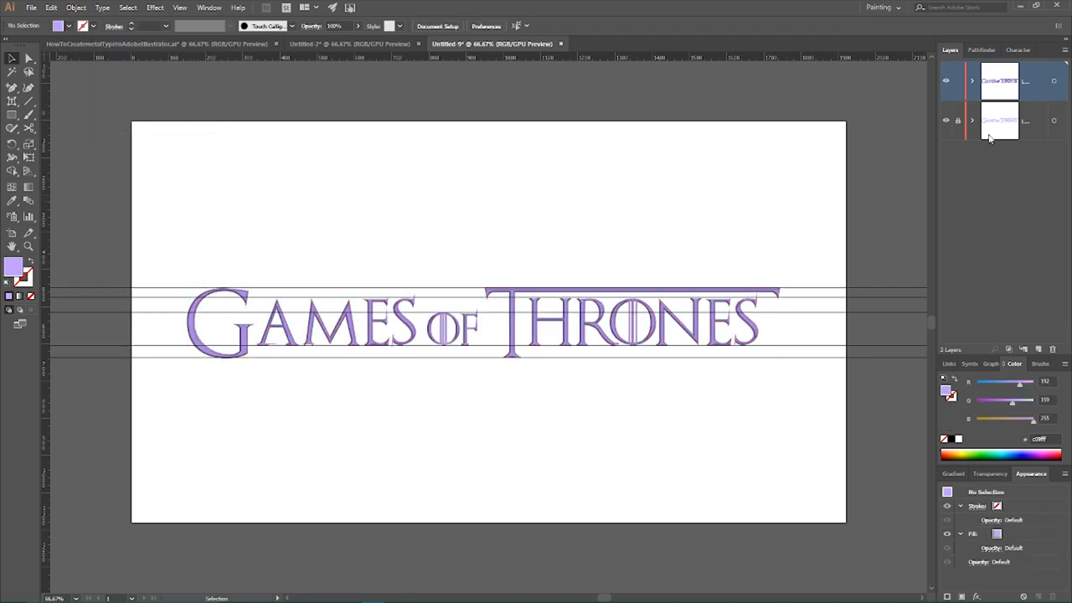
mouse_move(961, 121)
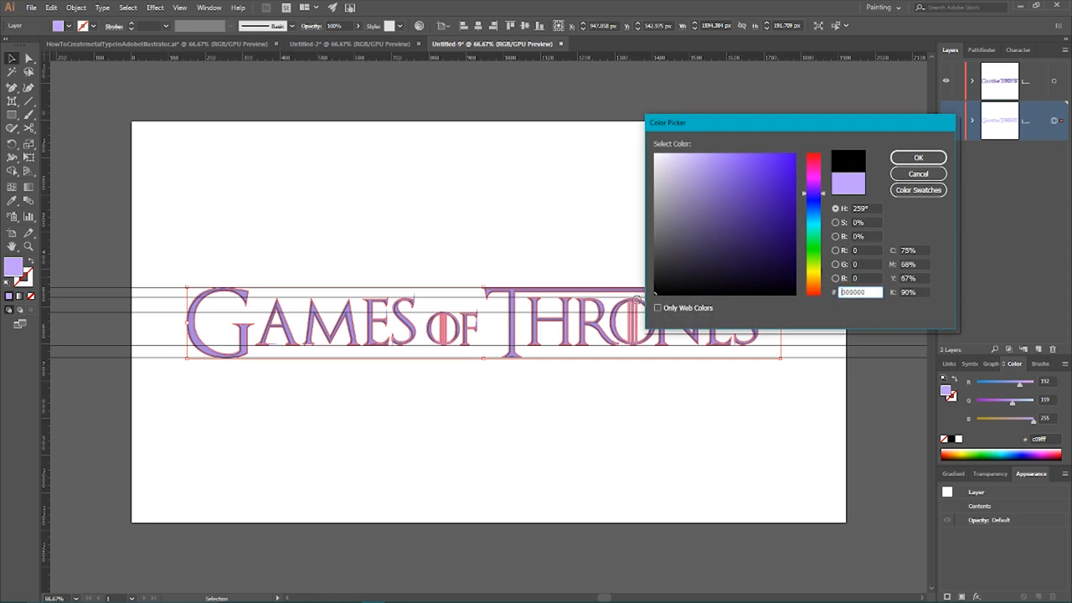
- Target the lower layer's logotype copy and ungroup its letters
left_click(918, 157)
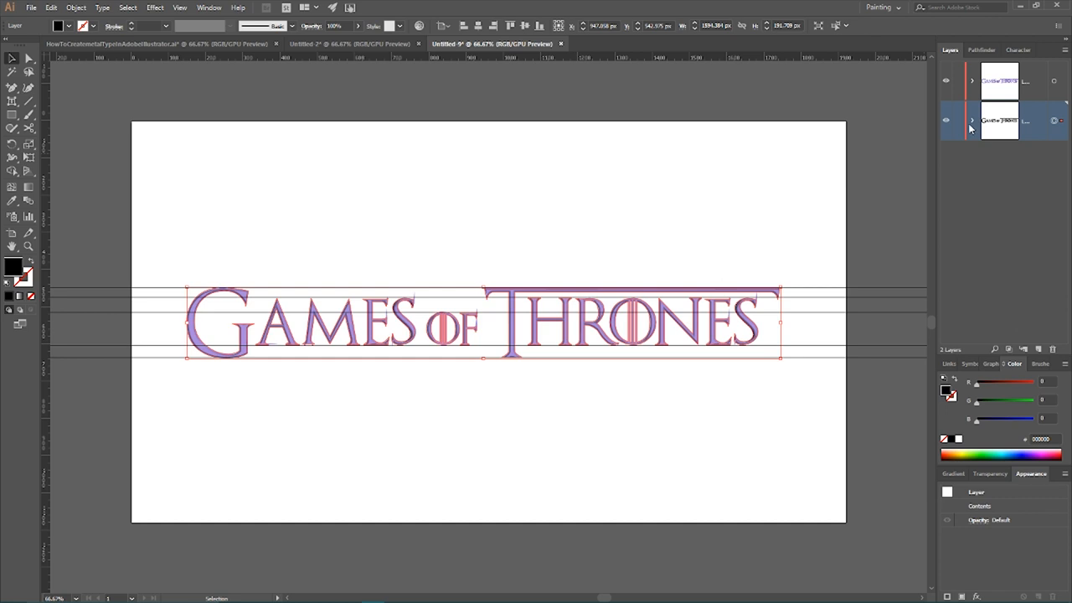
right_click(573, 322)
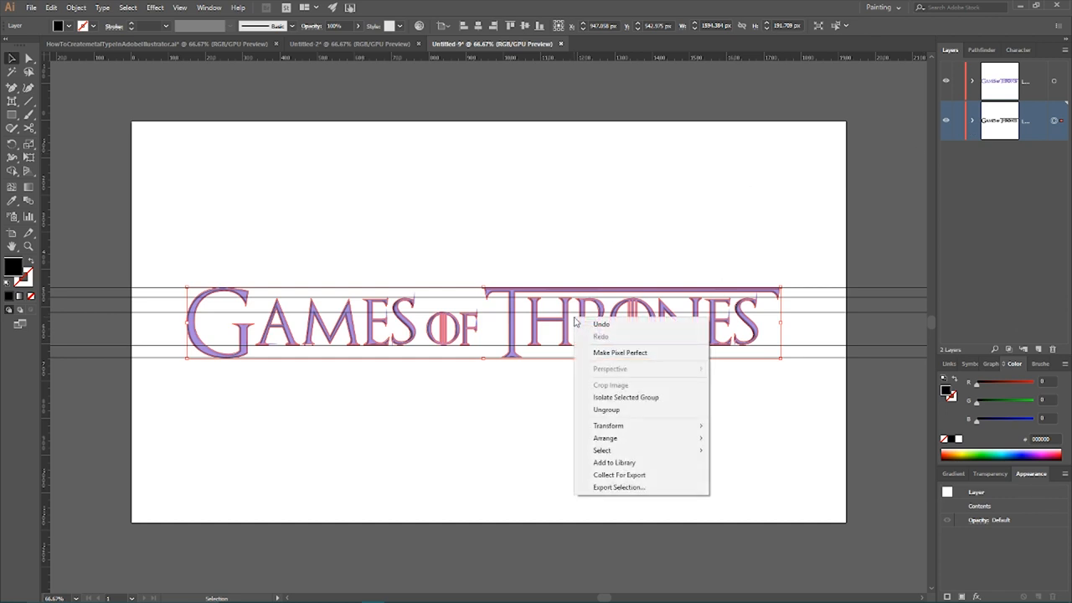
left_click(606, 409)
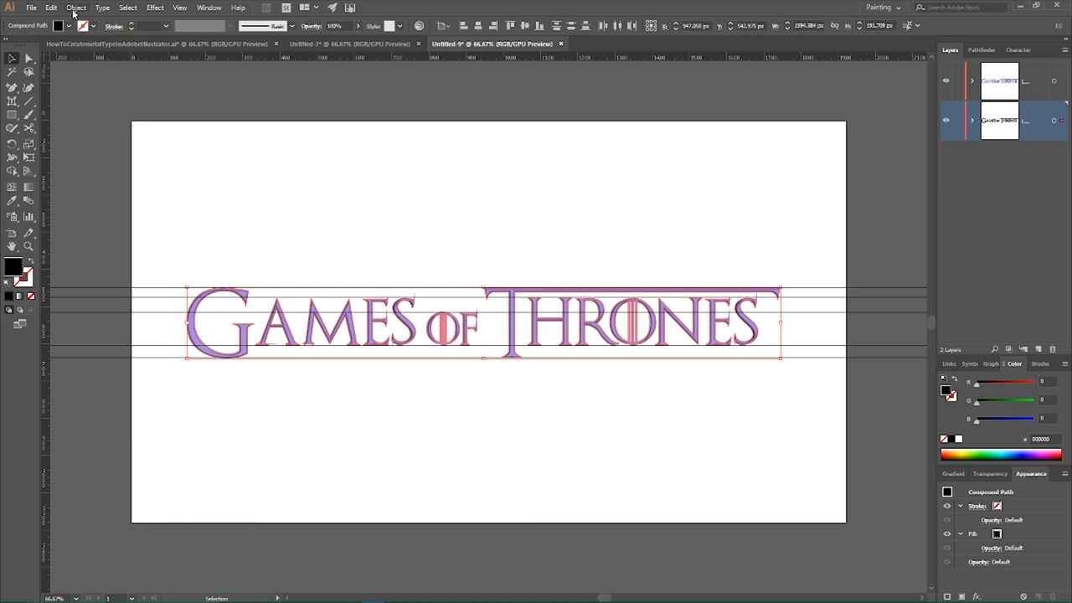
- Apply a 1.5 px rounded outward Offset Path outline to the black logotype copy
left_click(75, 6)
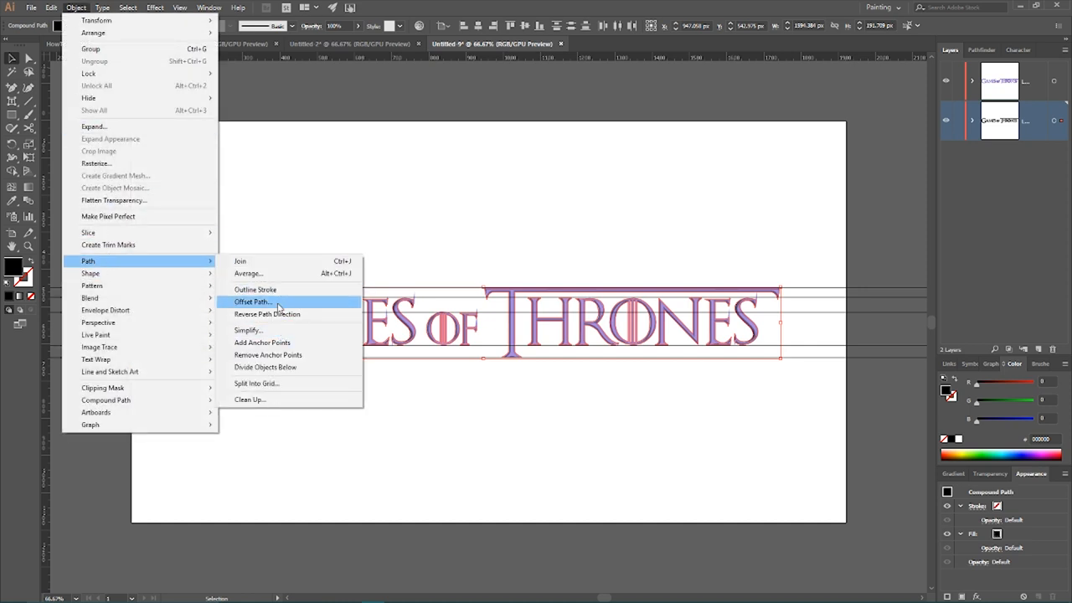
left_click(251, 302)
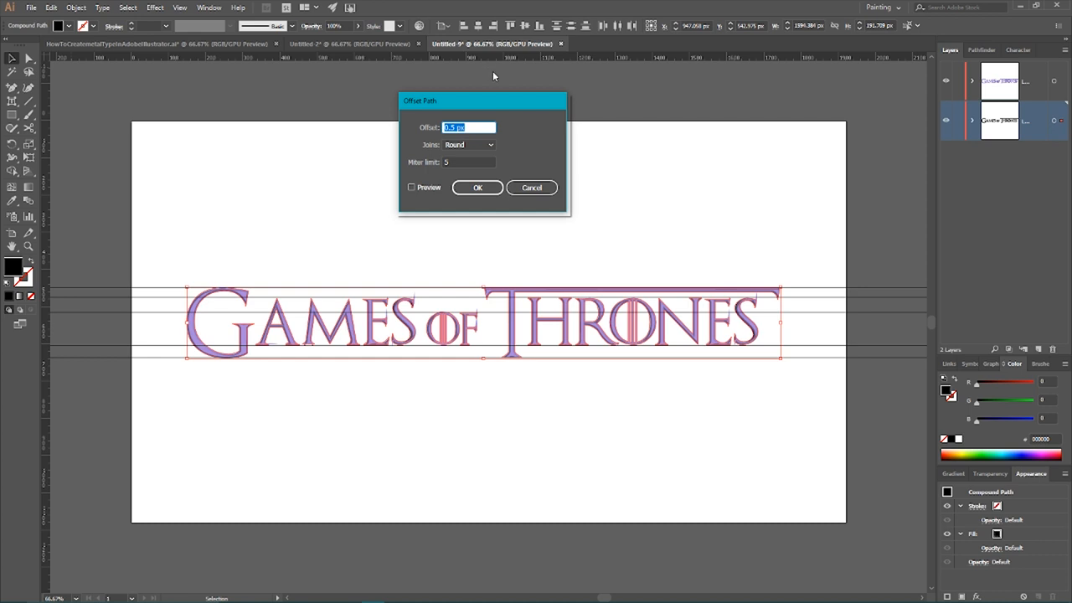
left_click_drag(482, 101, 740, 118)
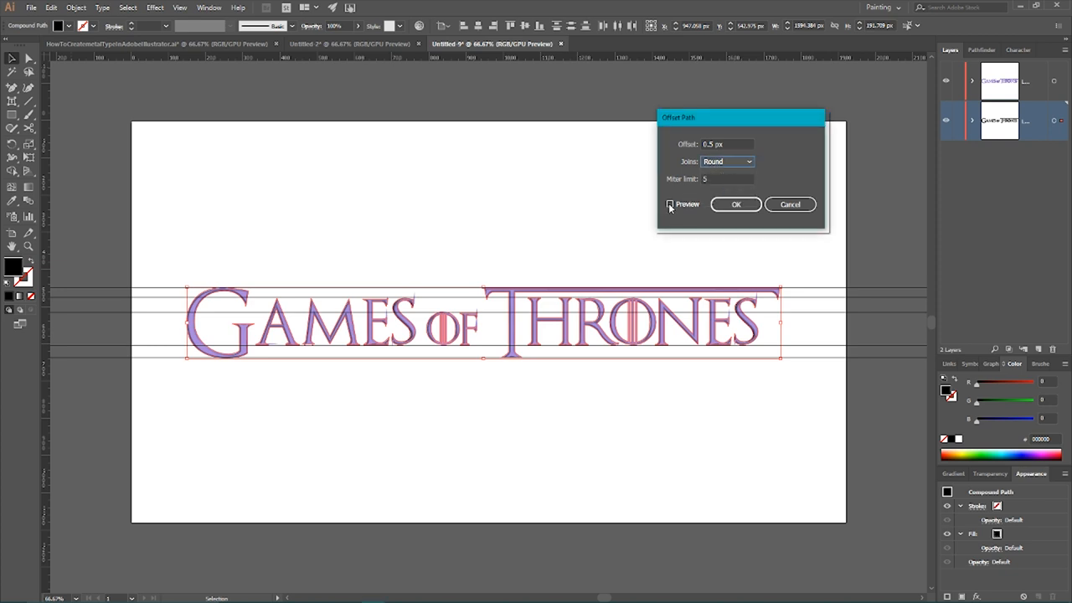
left_click(670, 204)
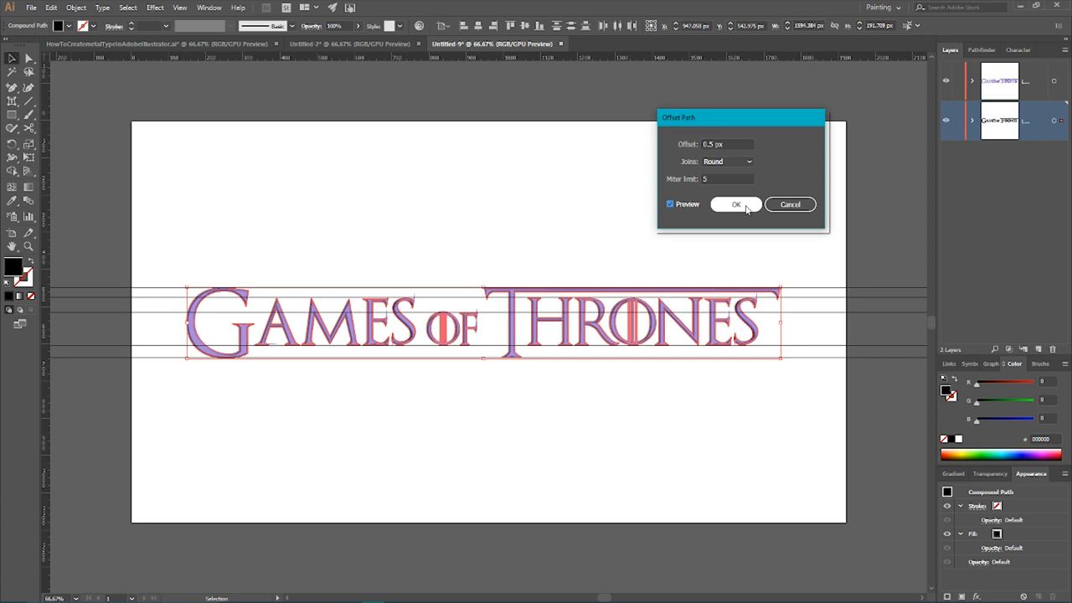
left_click(737, 204)
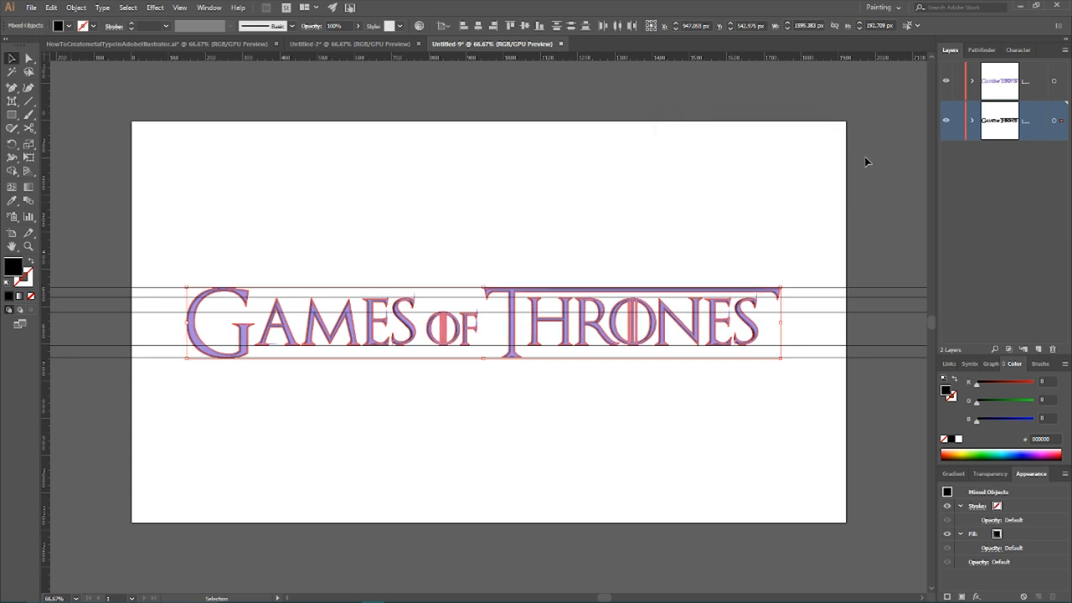
mouse_move(724, 176)
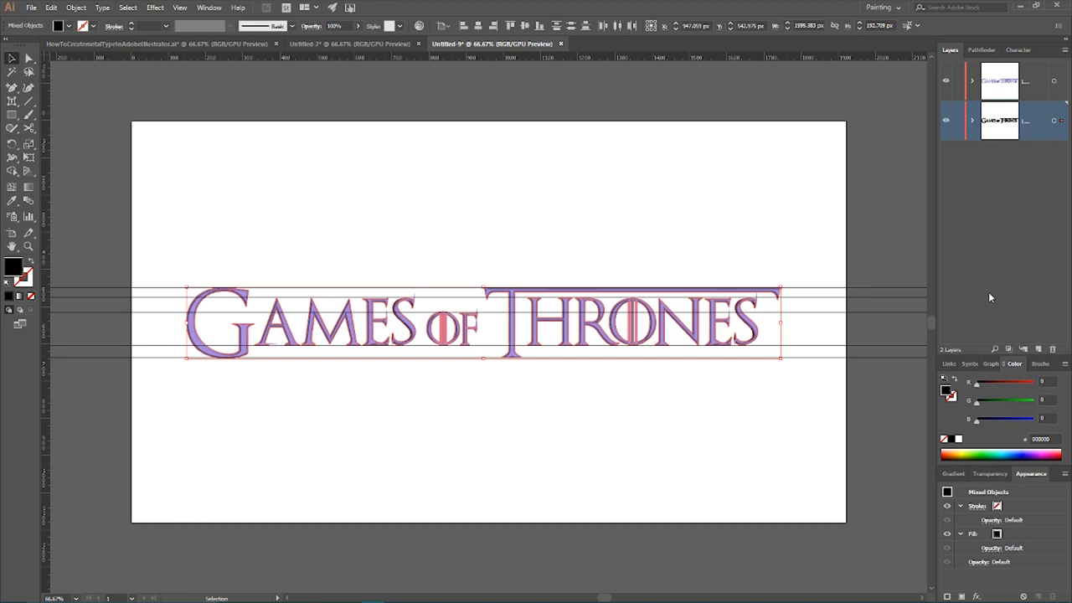
- Peek at the second layer's contents, then create a new empty third layer
left_click(971, 121)
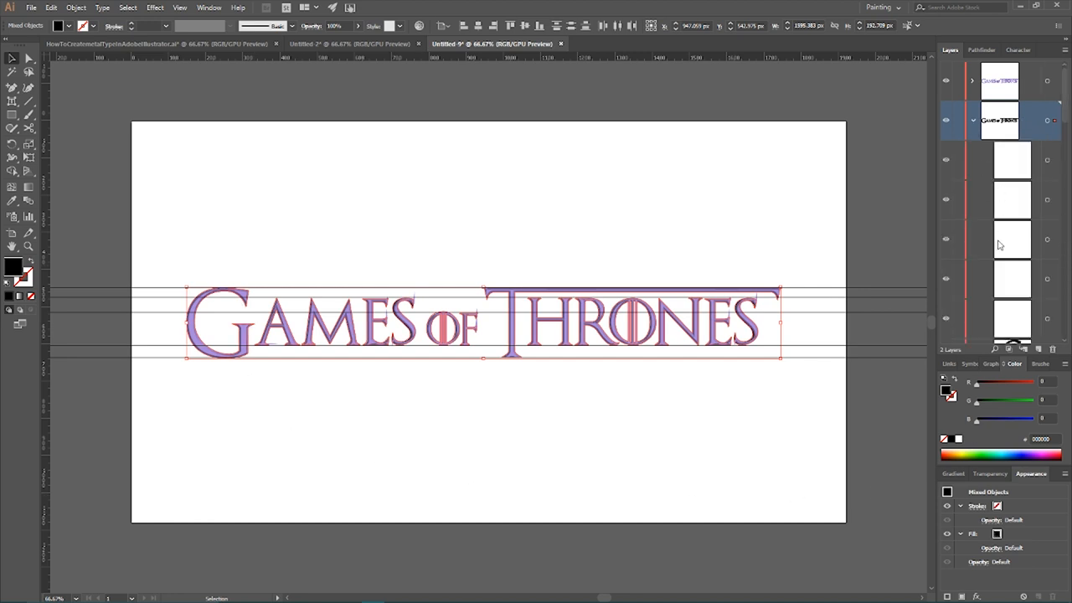
left_click(972, 122)
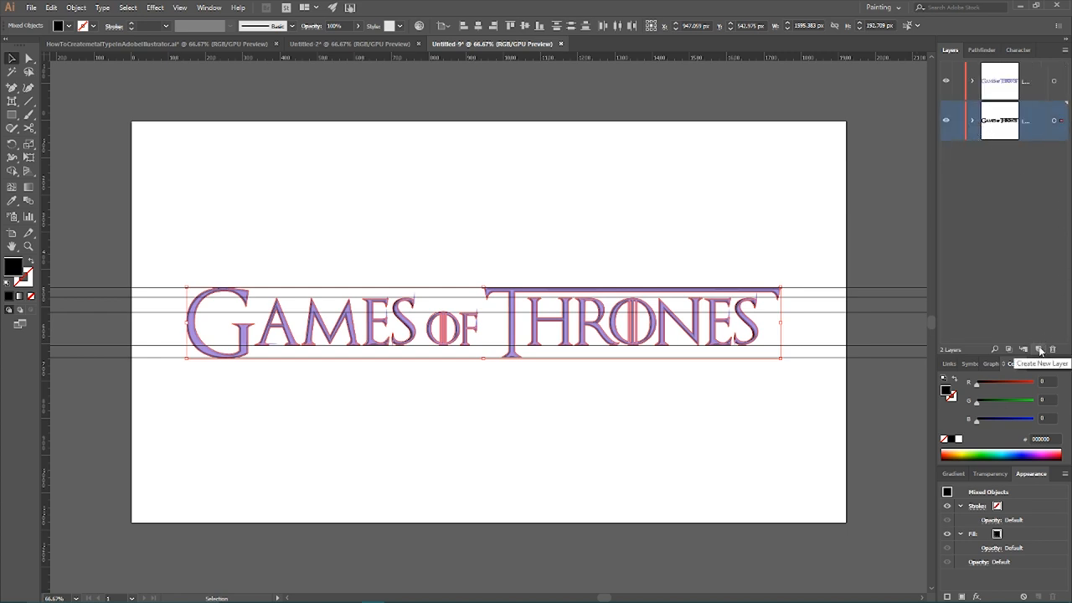
left_click(1039, 349)
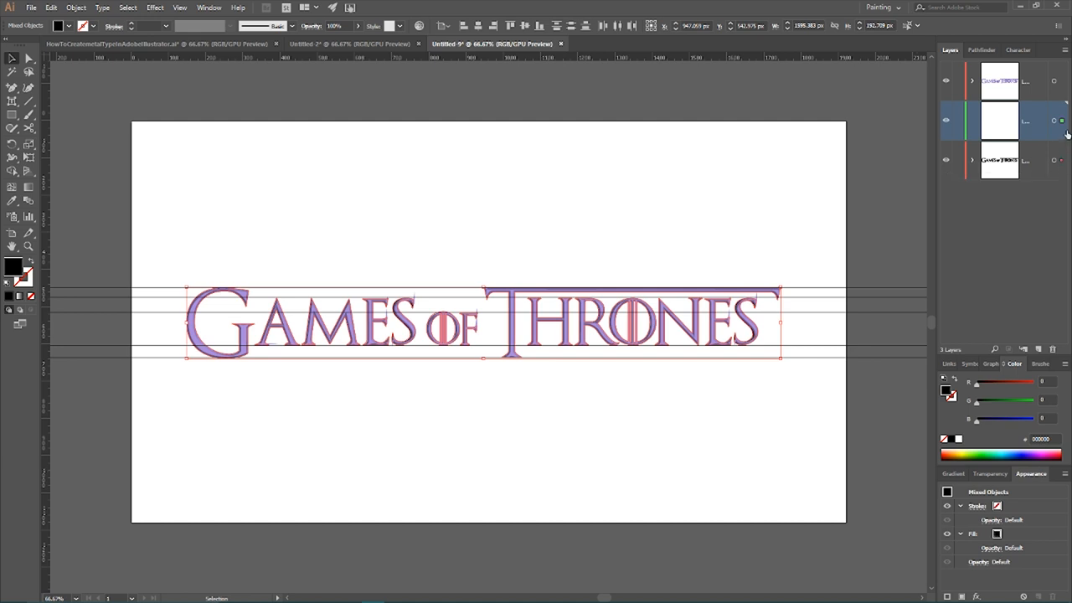
mouse_move(1060, 121)
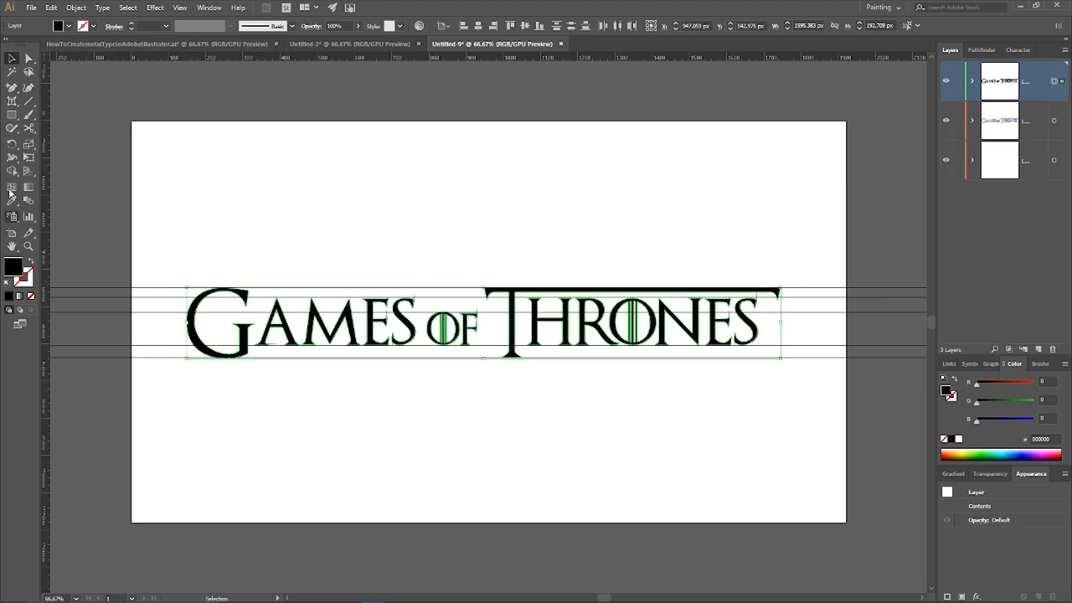
- Make the glyphs a compound path and confirm it as a clipping mask despite the complexity warning
left_click(87, 10)
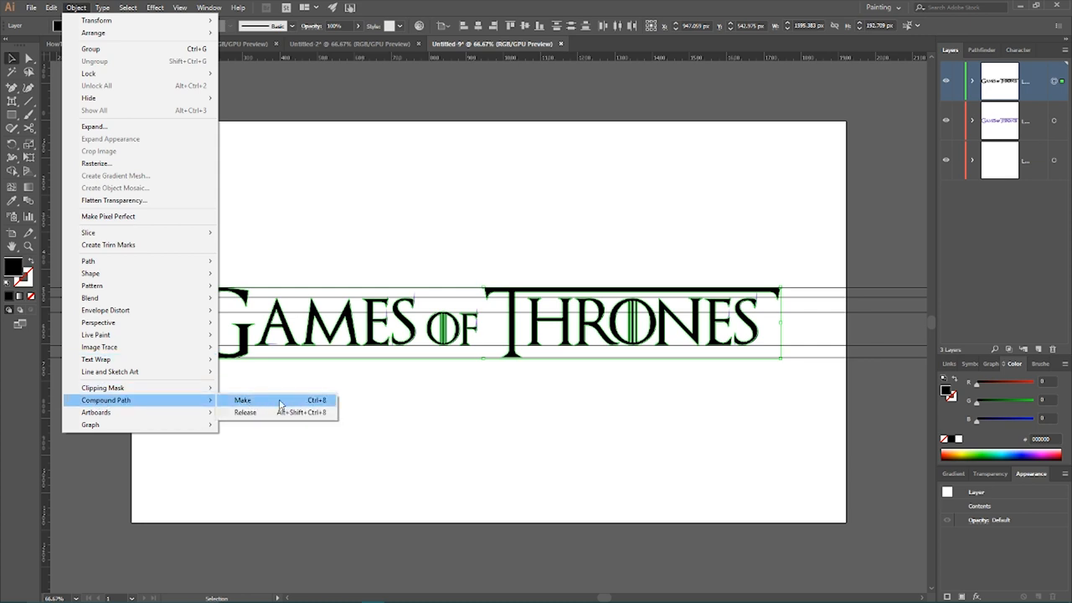
left_click(243, 401)
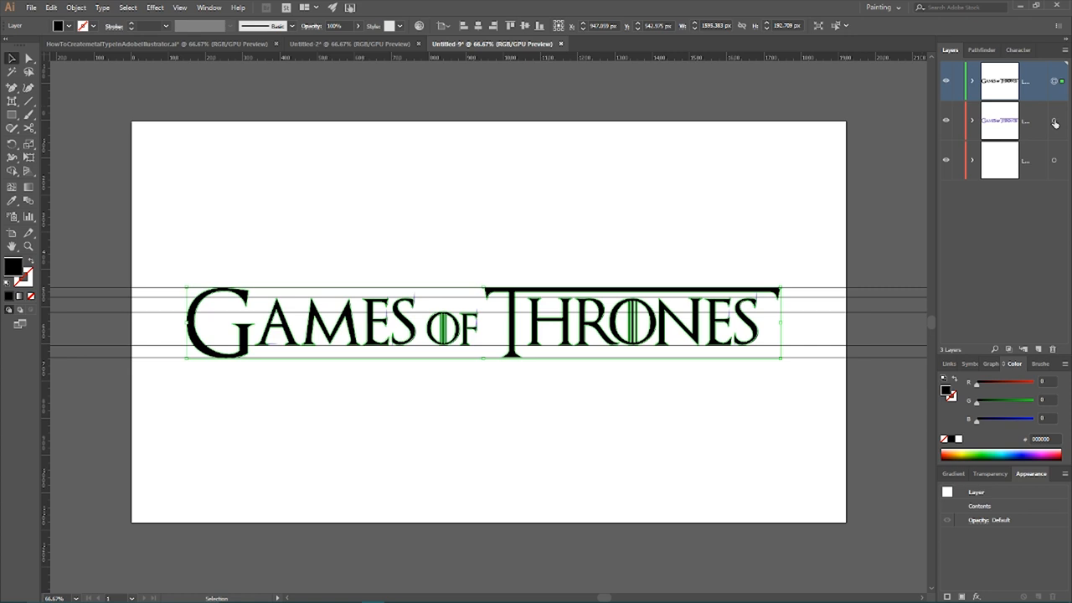
mouse_move(1052, 122)
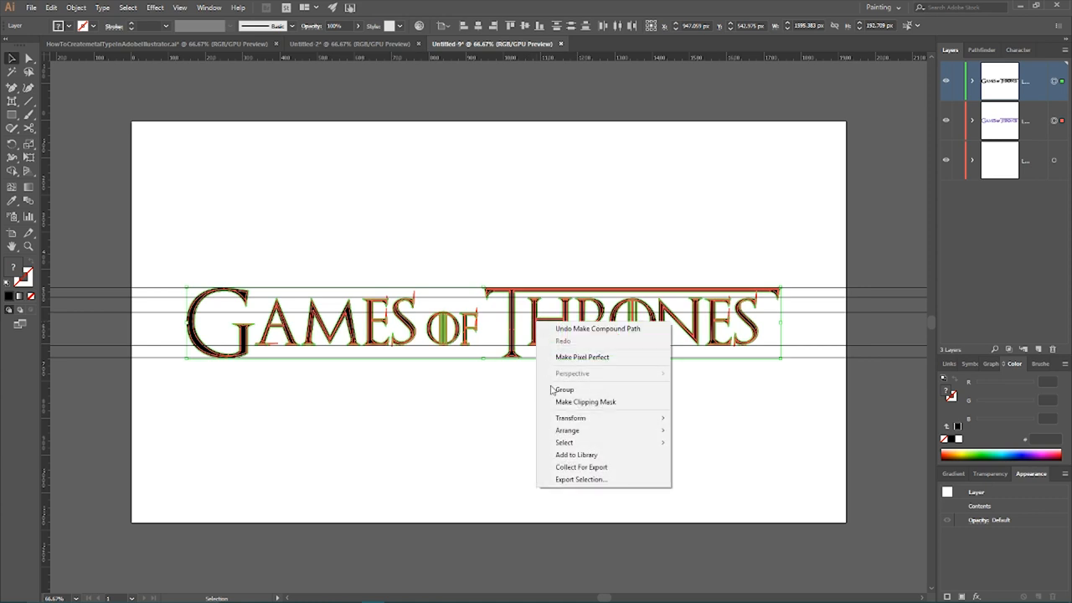
left_click(586, 402)
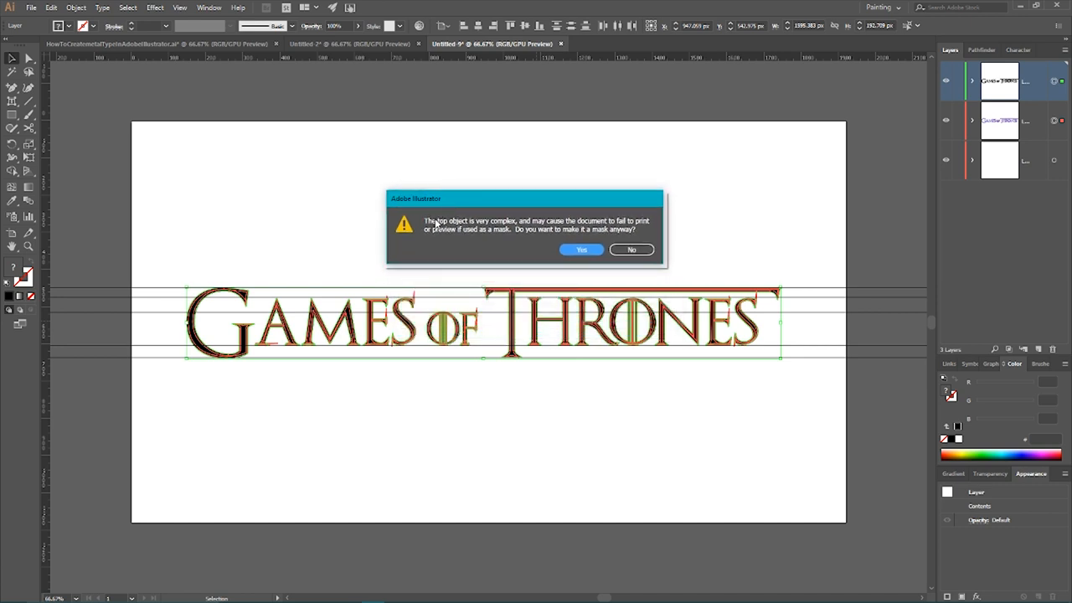
mouse_move(432, 231)
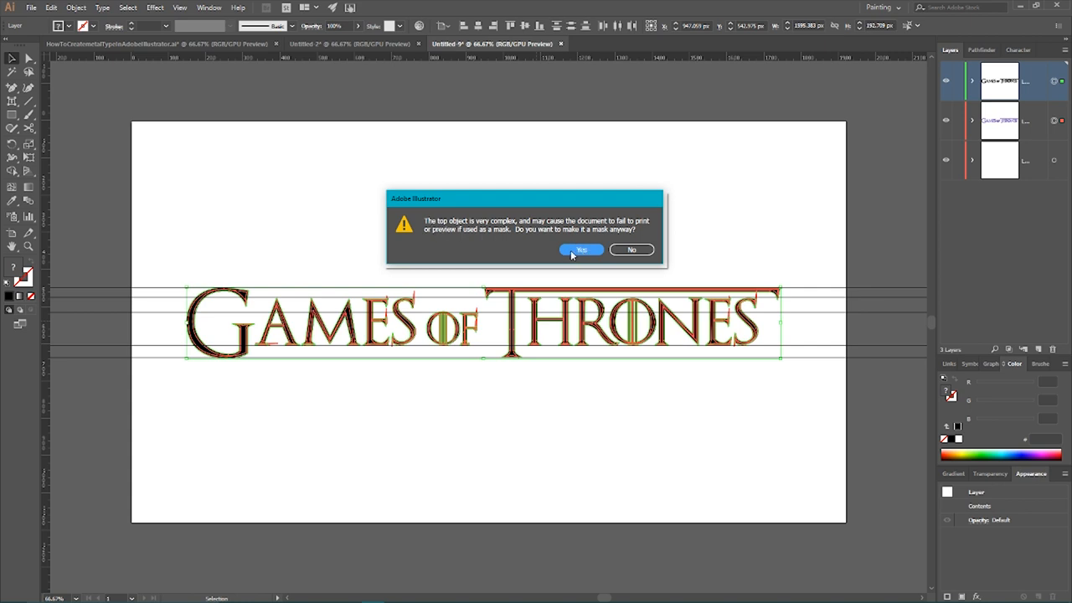
left_click(581, 249)
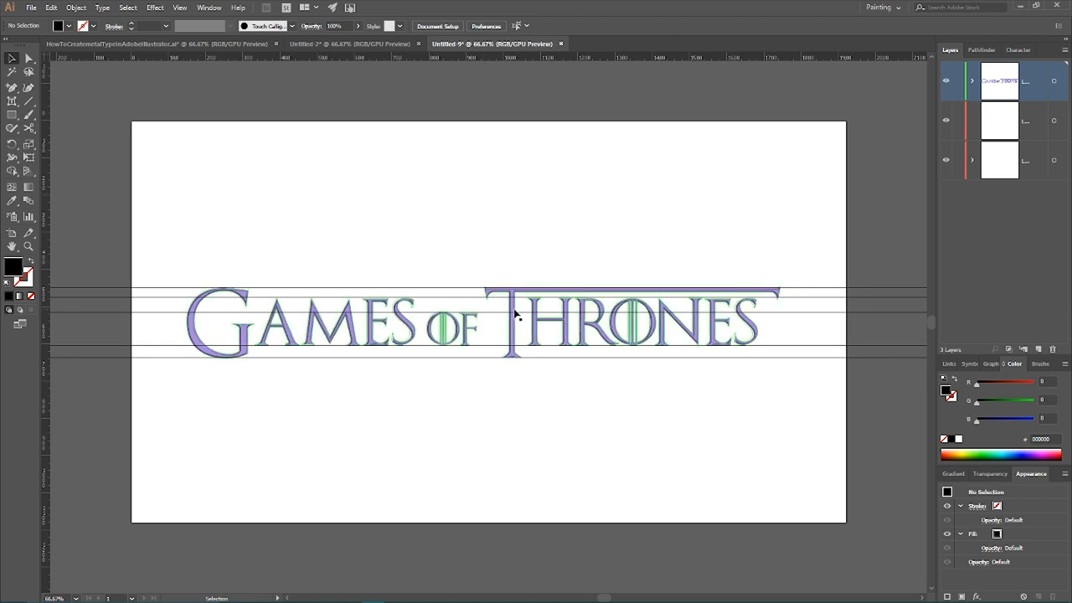
- With the clipped logotype selected, load the Metals gradient library from the Swatches panel
left_click(519, 332)
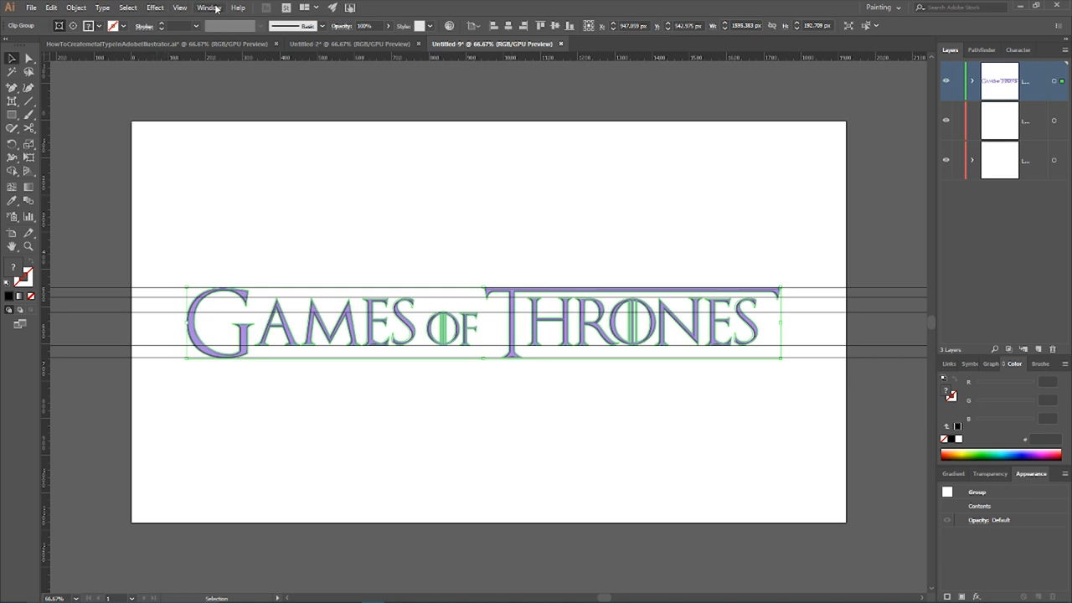
left_click(201, 7)
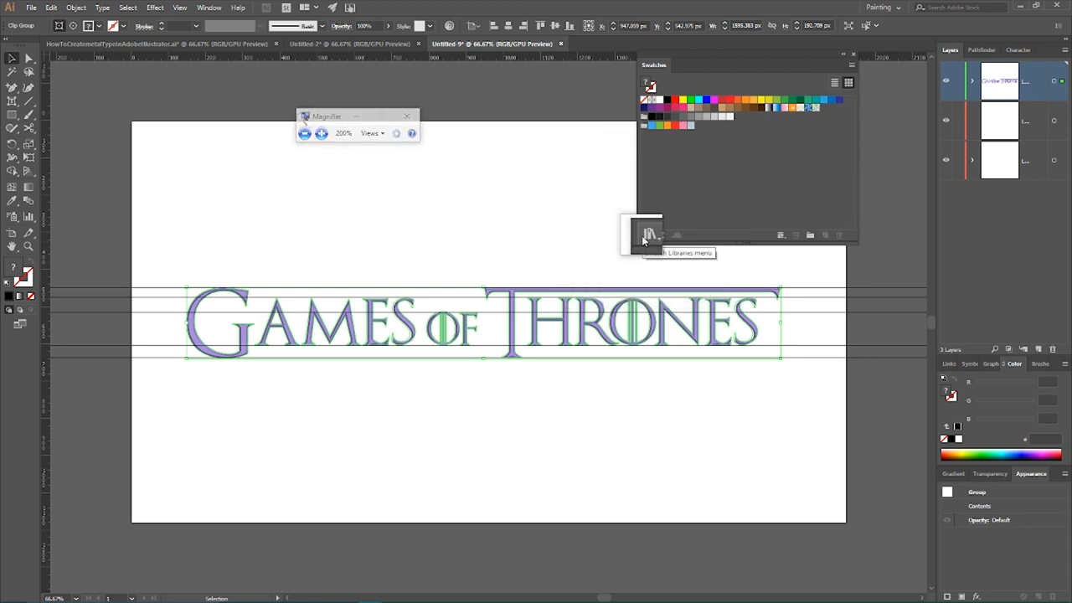
left_click(647, 234)
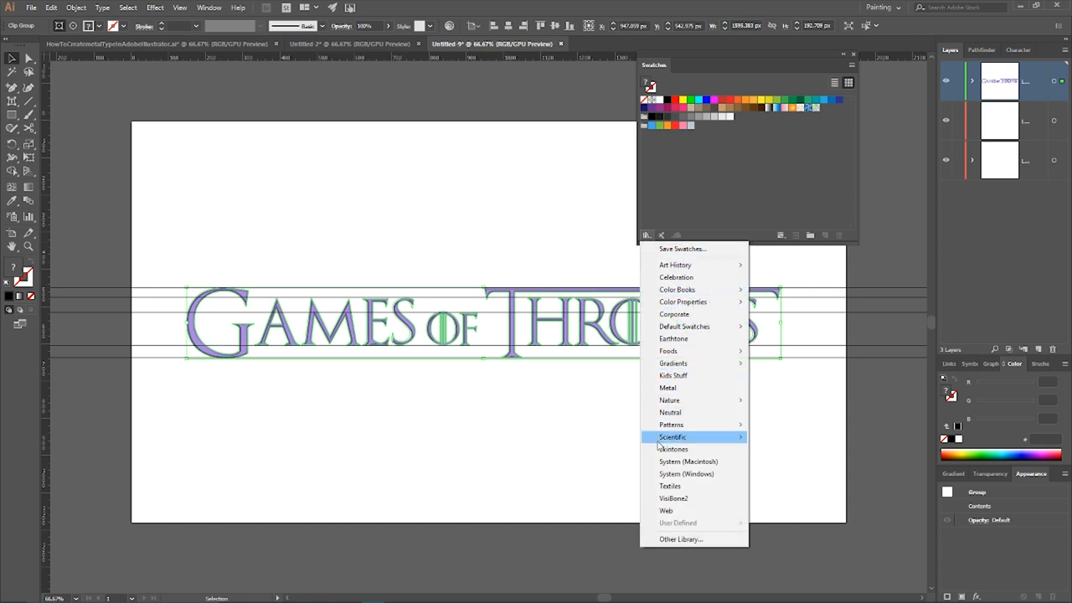
mouse_move(673, 361)
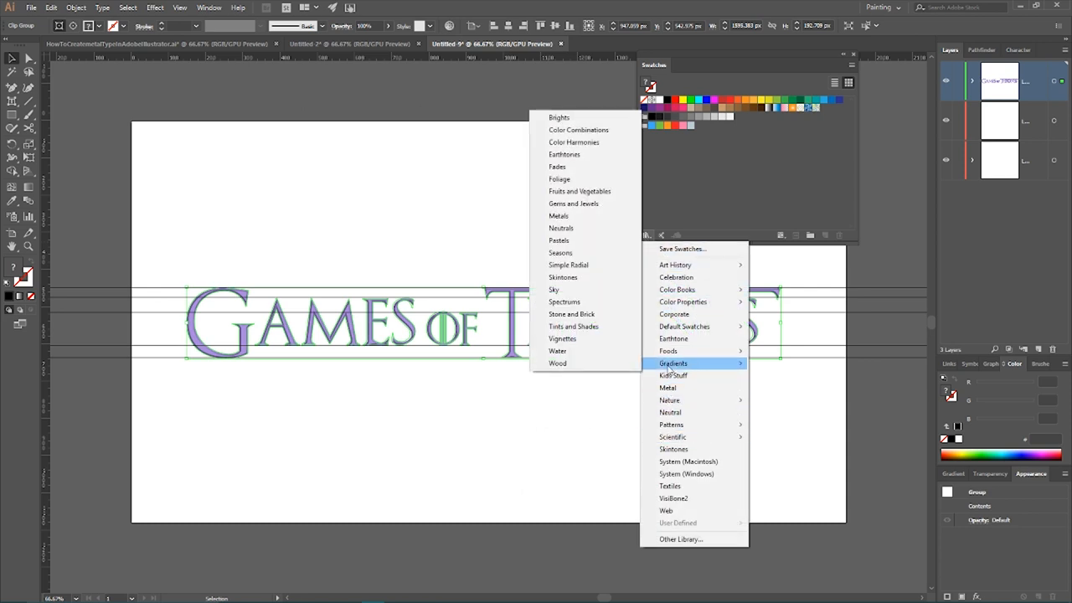
mouse_move(562, 216)
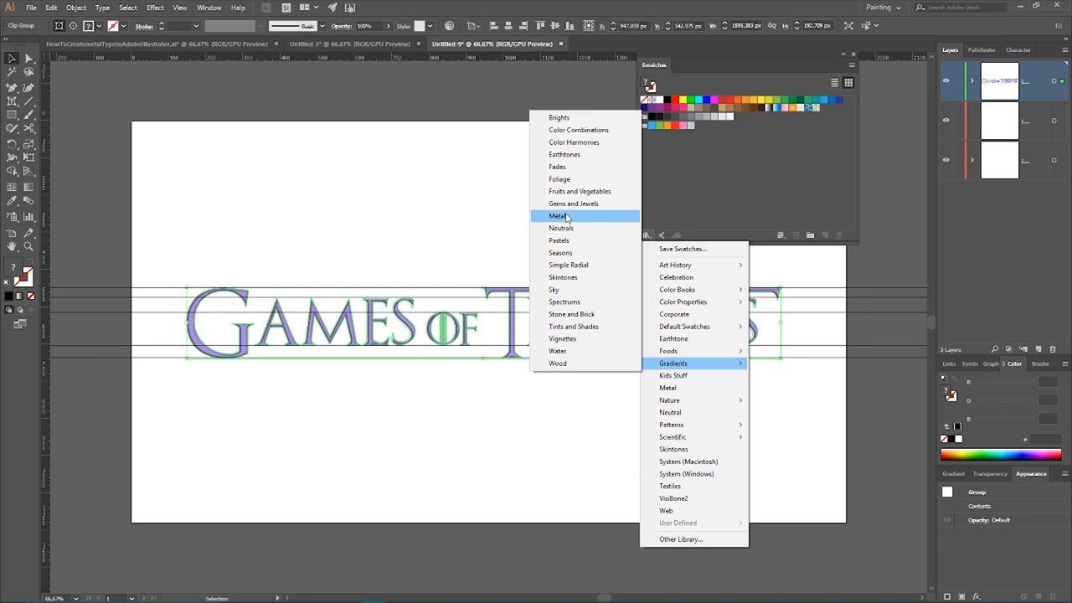
left_click(667, 389)
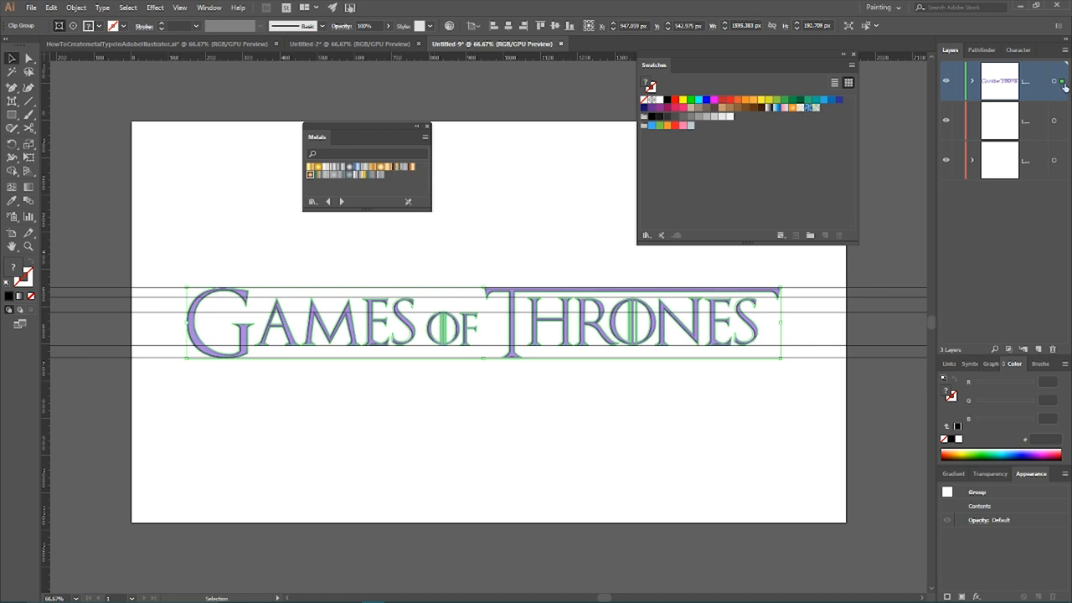
- Fill the clipped glyphs with a copper swatch from the Metals library
left_click(968, 81)
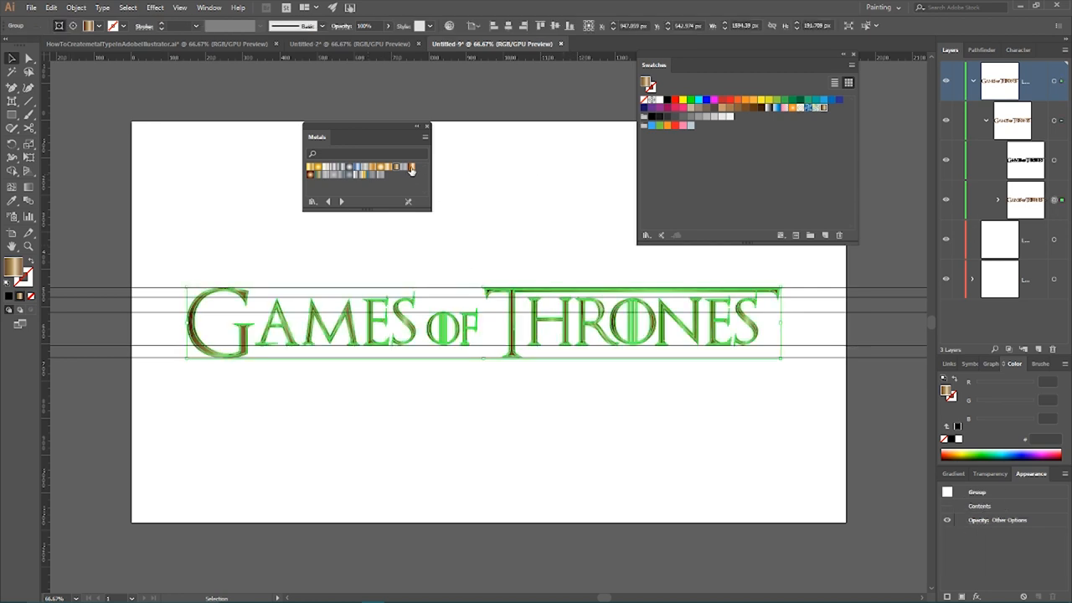
mouse_move(394, 168)
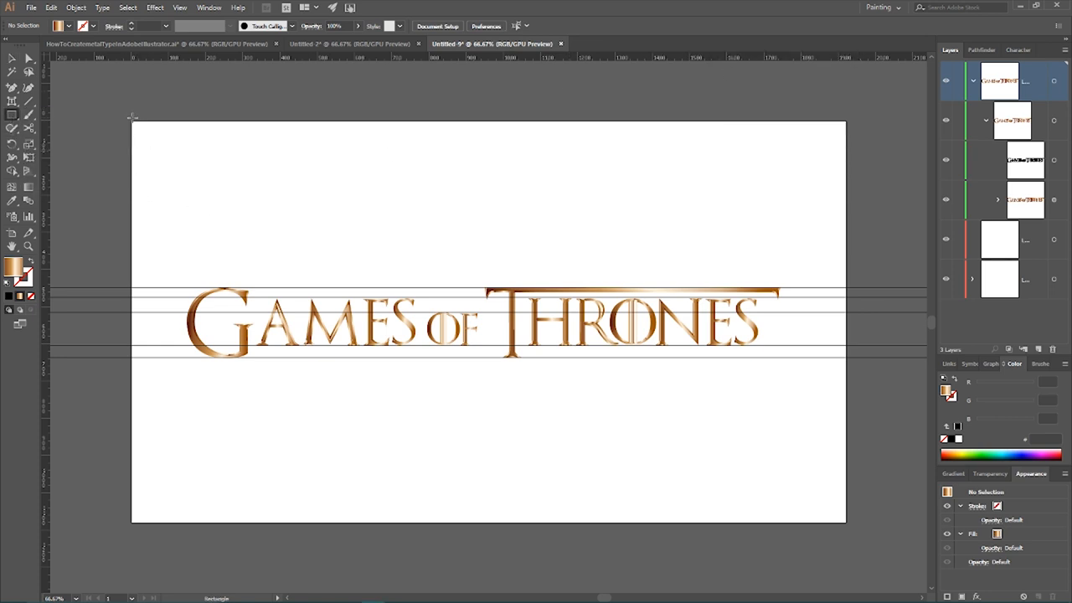
- Draw a rectangle covering the whole artboard and bring up the Gradient panel
left_click_drag(131, 121, 851, 523)
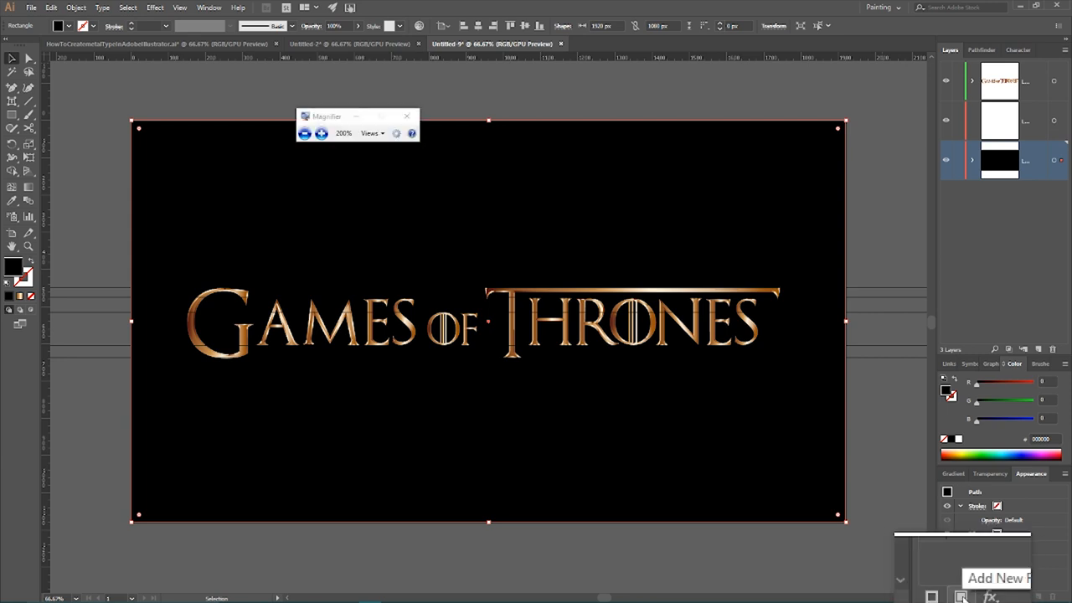
left_click(208, 7)
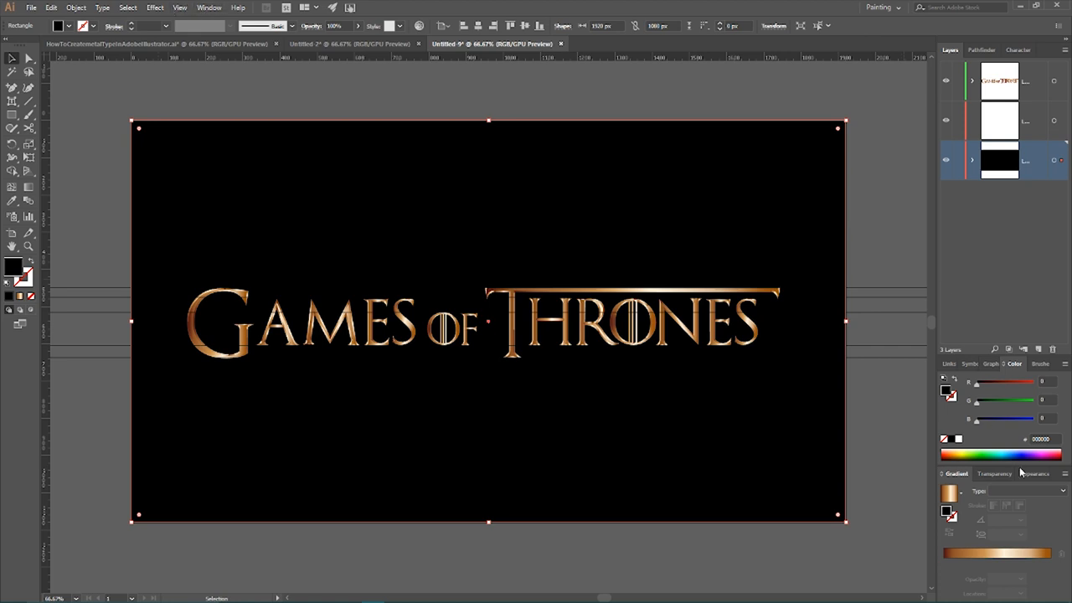
- Apply the White, Black preset to the rectangle and set the gradient type to Radial
left_click(1031, 474)
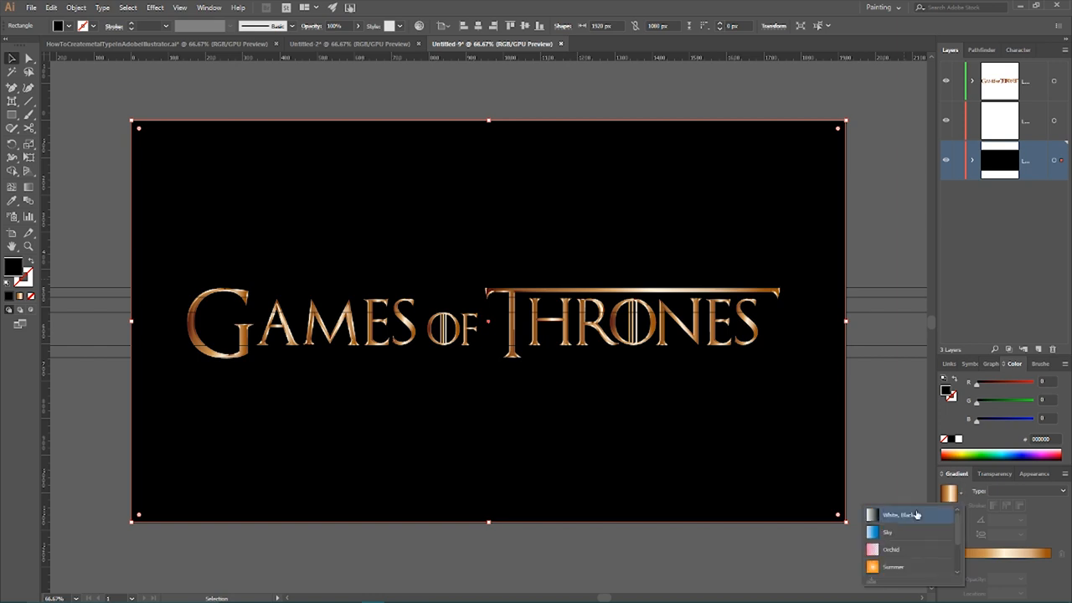
left_click(902, 513)
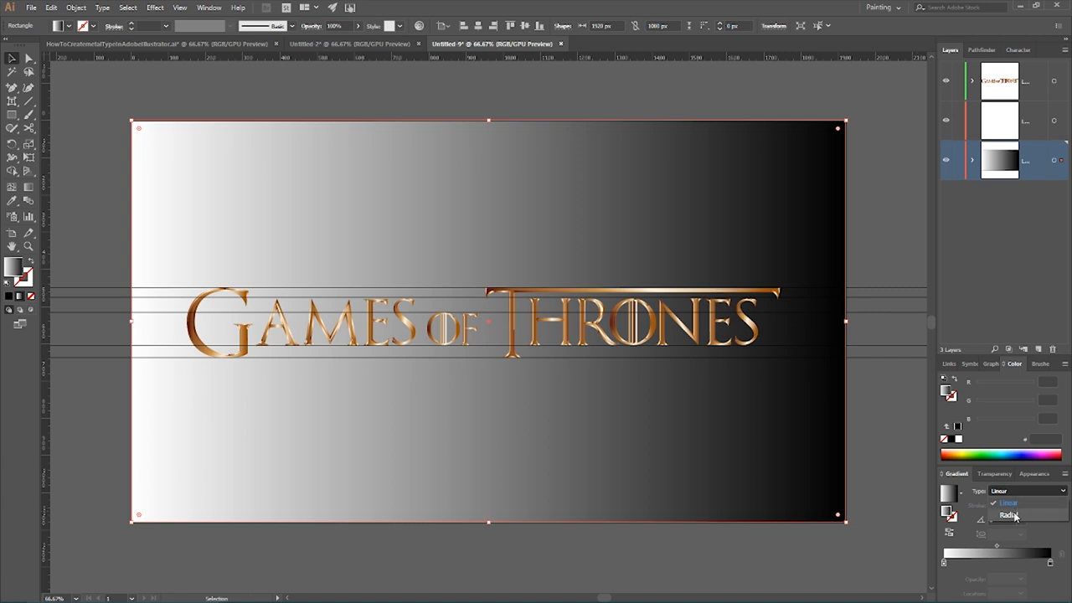
left_click(1009, 514)
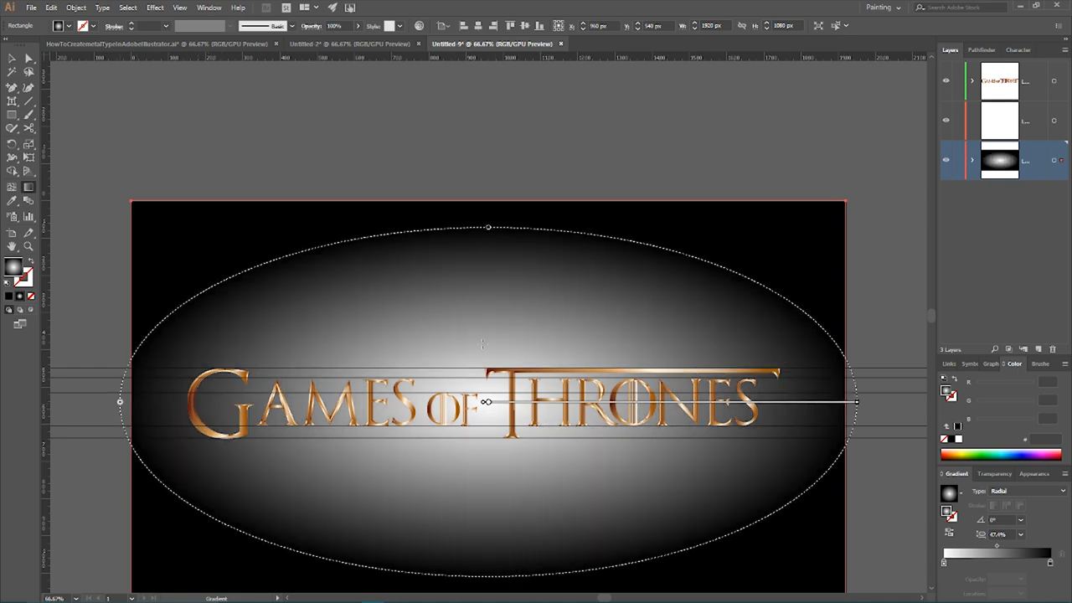
mouse_move(492, 308)
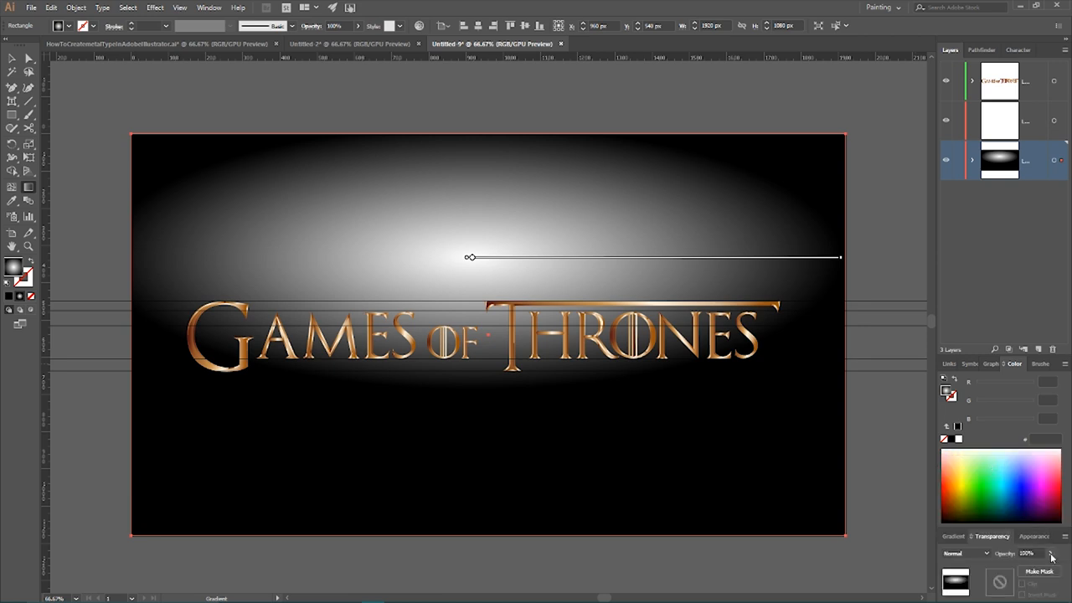
- Lower the background rectangle's opacity to 45% in the Transparency panel
left_click_drag(1052, 553, 1025, 570)
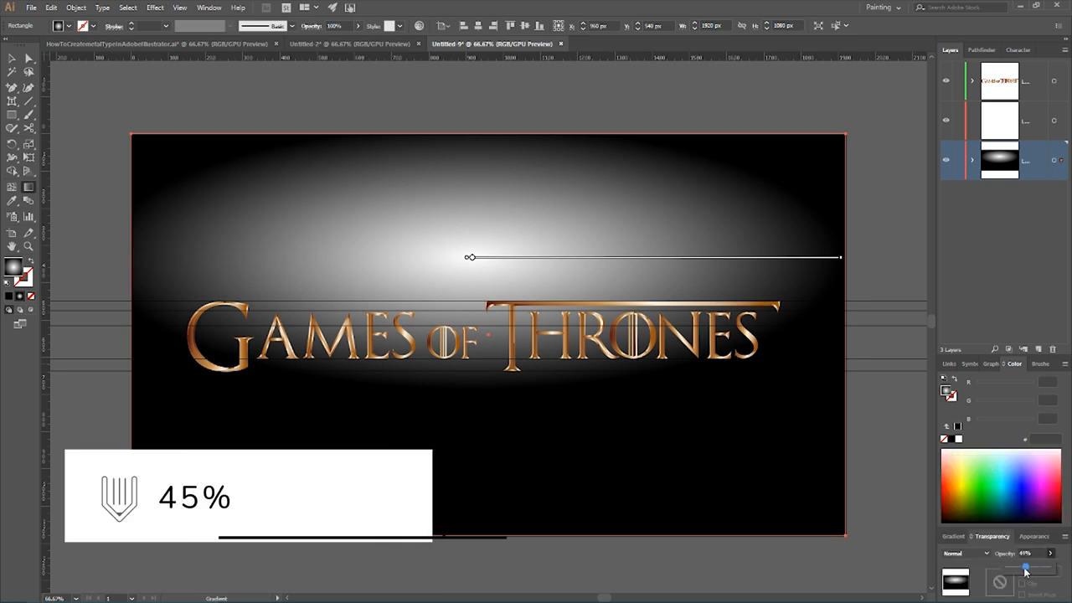